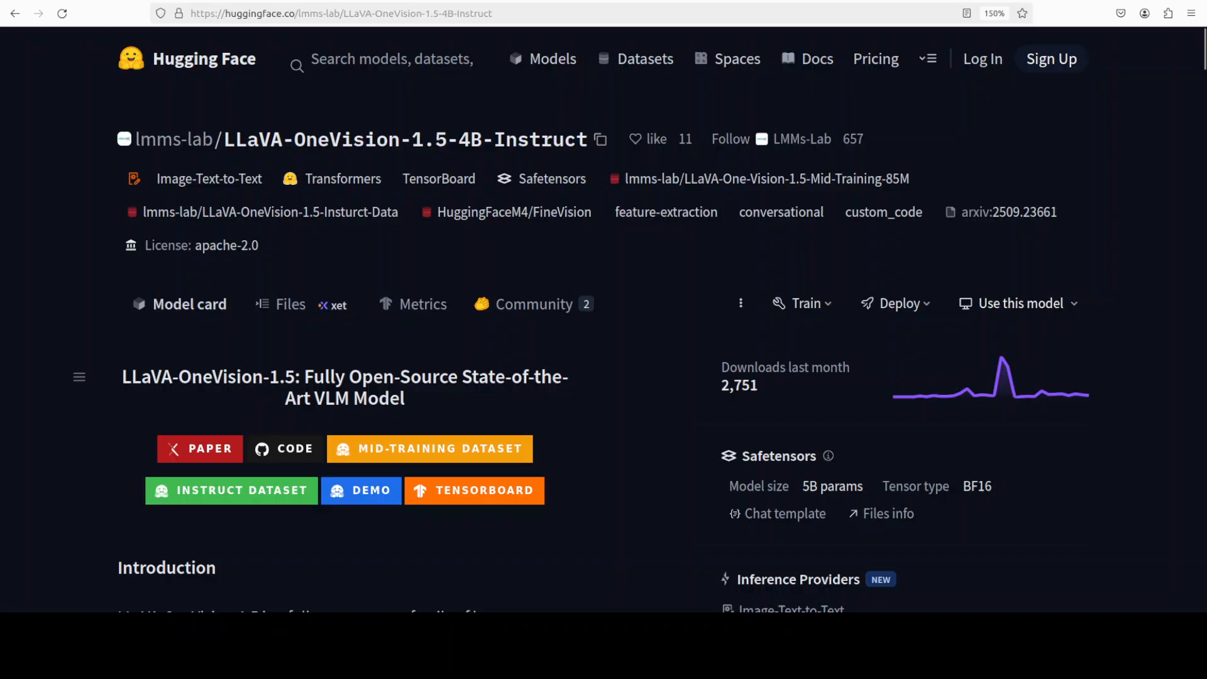
Step: Leave the LLaVA-OneVision-1.5-4B-Instruct model card for the channel's llava YouTube search results
{"action": "left_click", "coordinate": [284, 448]}
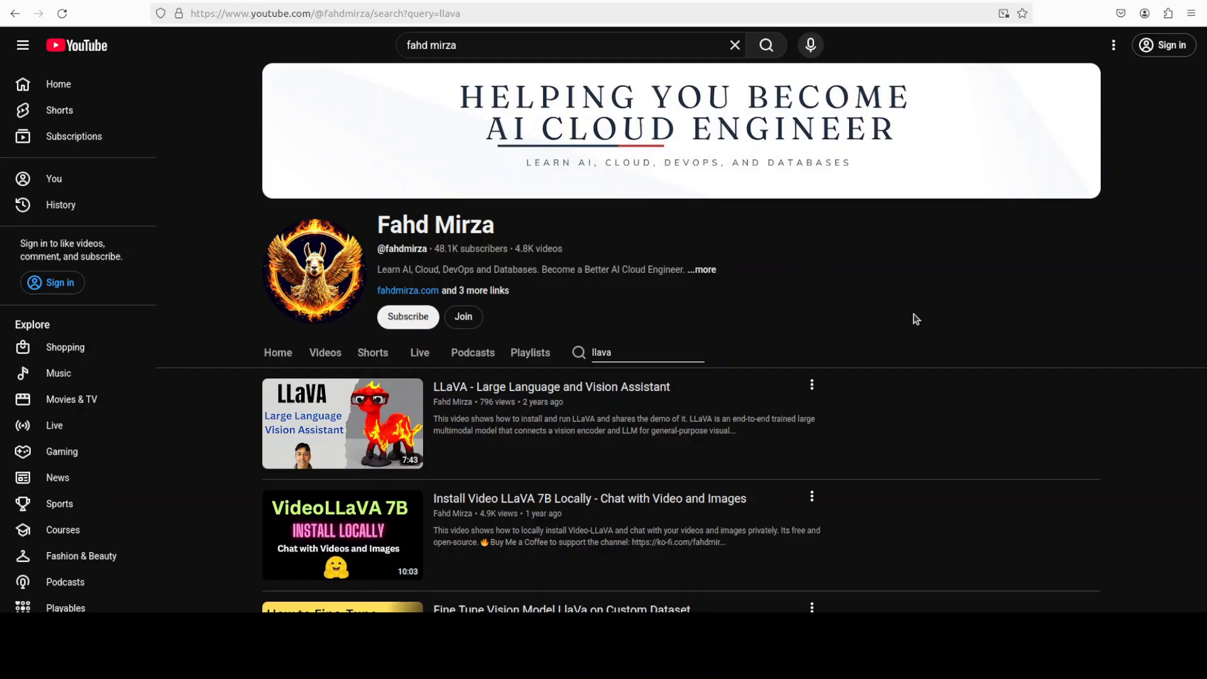
{"action": "scroll", "scroll_direction": "down", "scroll_amount": 3}
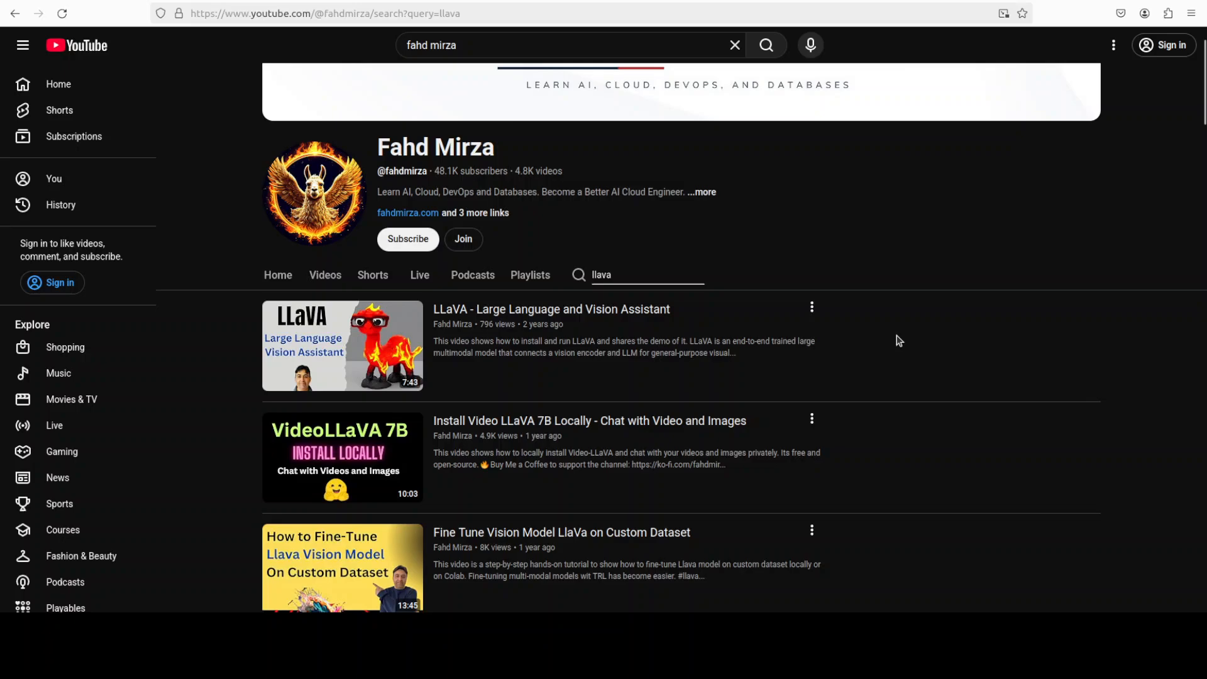
{"action": "scroll", "scroll_direction": "down", "scroll_amount": 3}
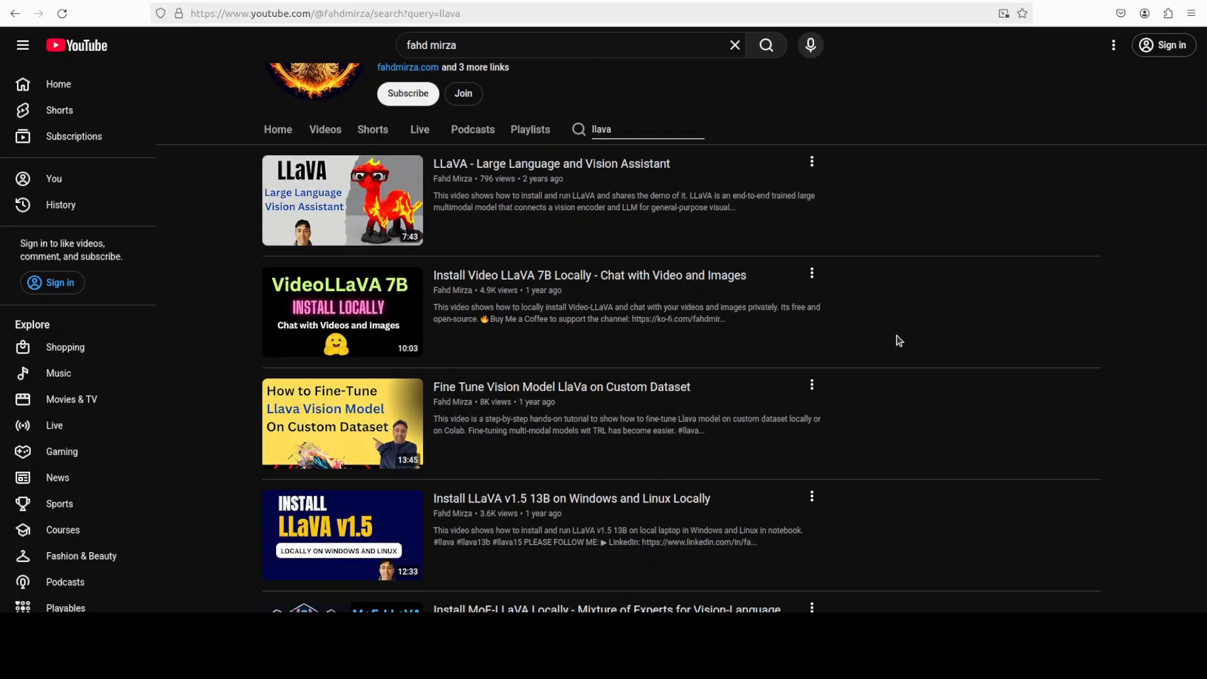
{"action": "scroll", "scroll_direction": "down", "scroll_amount": 3}
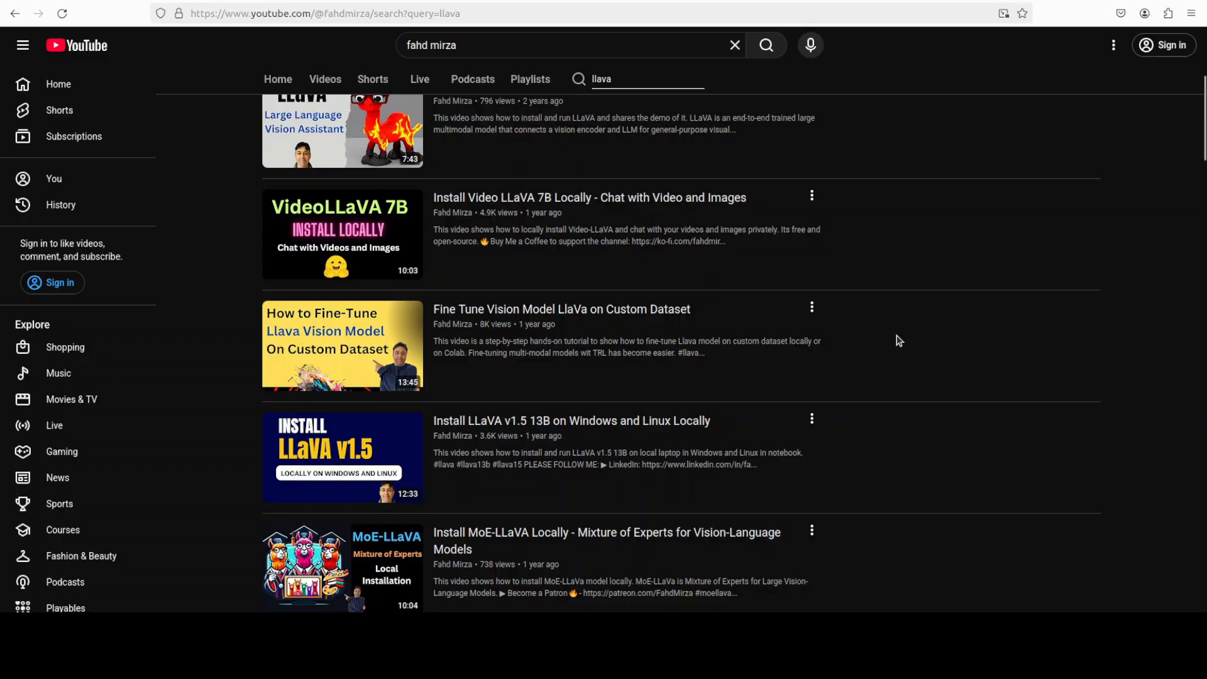
{"action": "scroll", "scroll_direction": "down", "scroll_amount": 3}
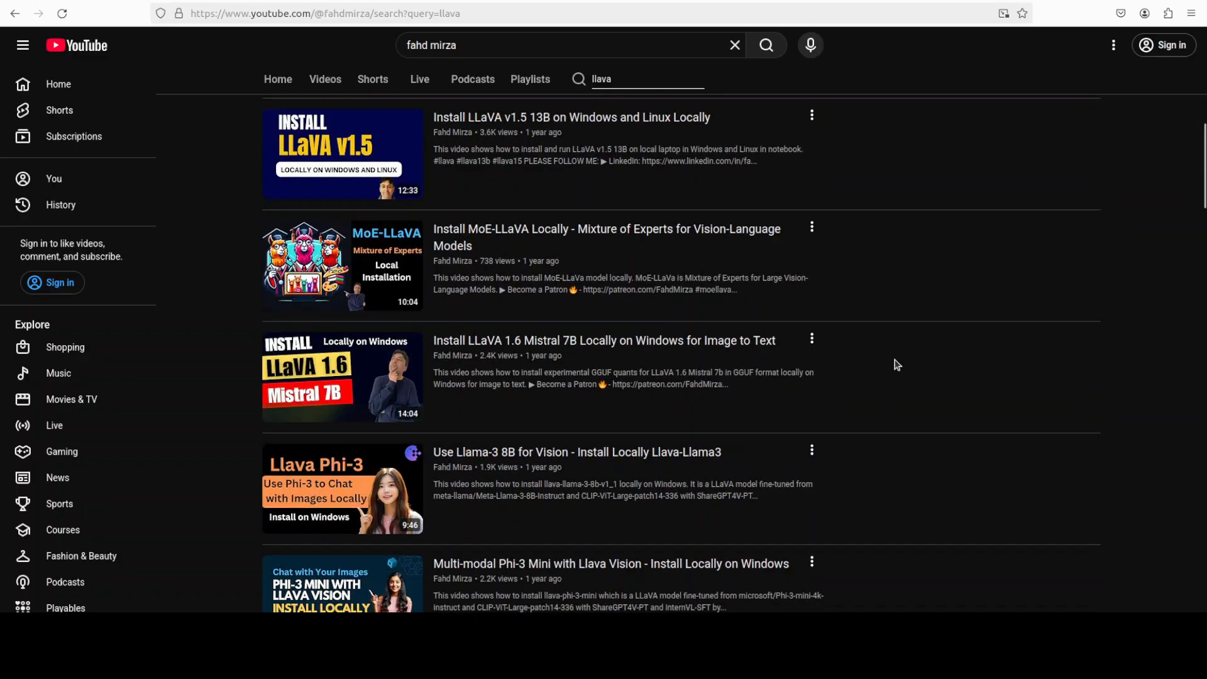
{"action": "scroll", "scroll_direction": "down", "scroll_amount": 3}
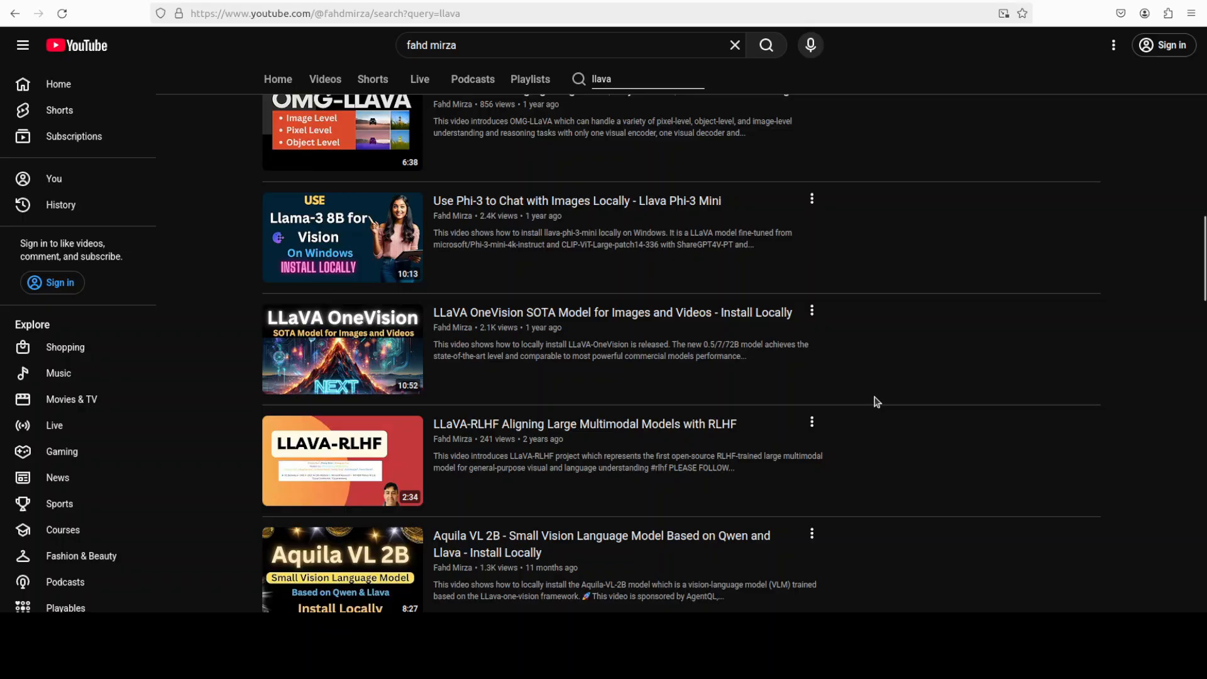
{"action": "scroll", "scroll_direction": "down", "scroll_amount": 3}
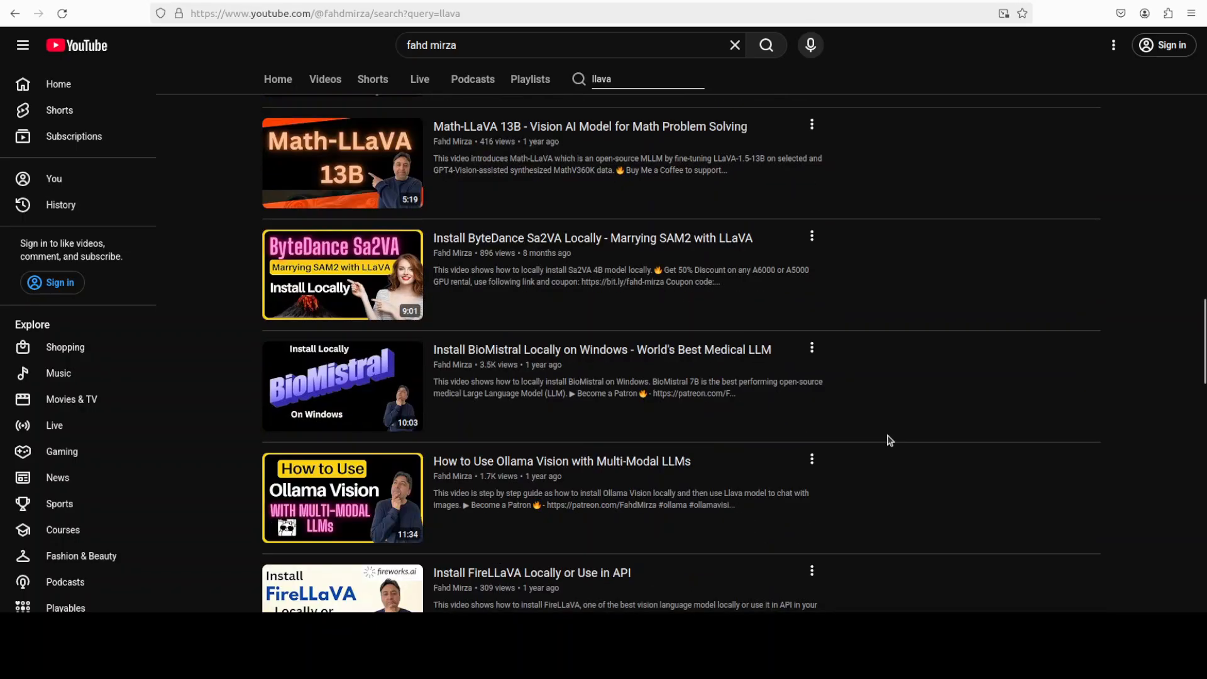
{"action": "scroll", "scroll_direction": "up", "scroll_amount": 3}
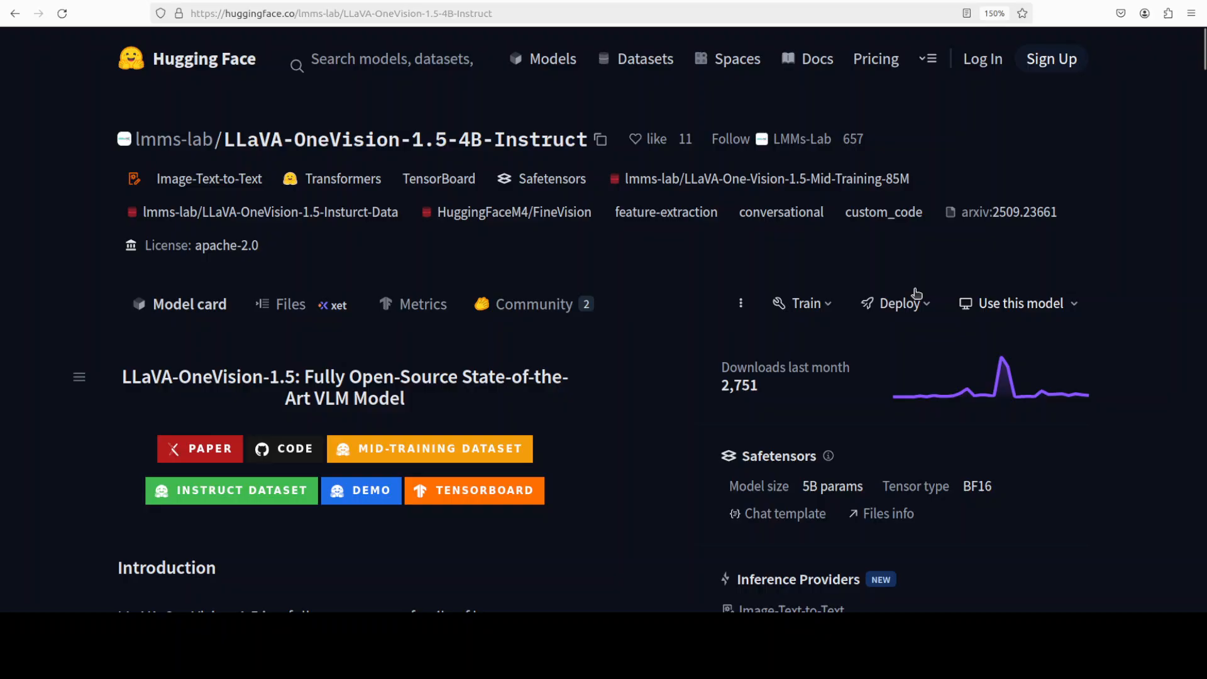
{"action": "mouse_move", "coordinate": [515, 232]}
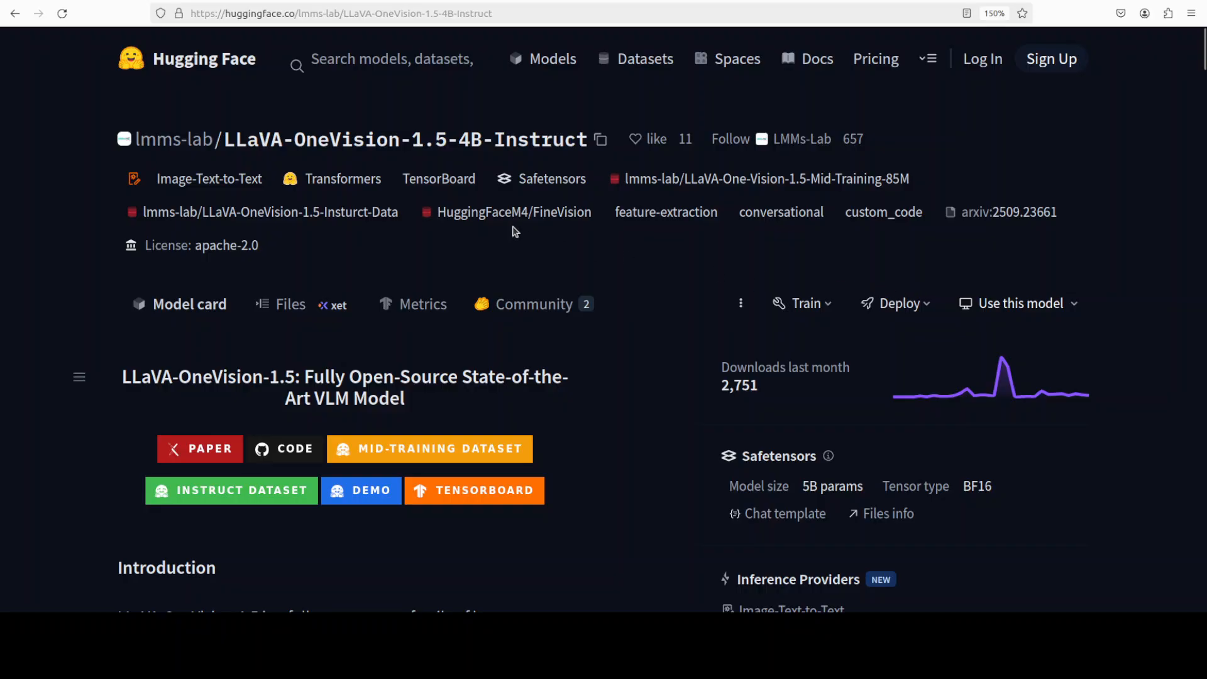
{"action": "mouse_move", "coordinate": [823, 296]}
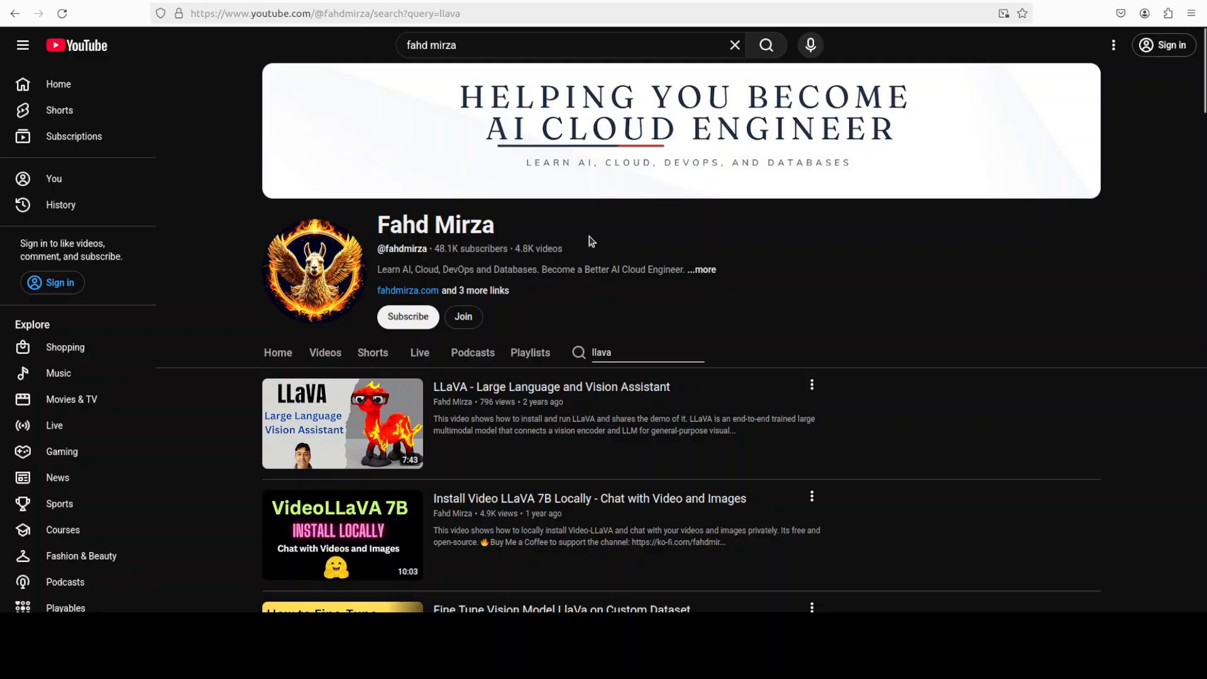
{"action": "mouse_move", "coordinate": [1073, 339]}
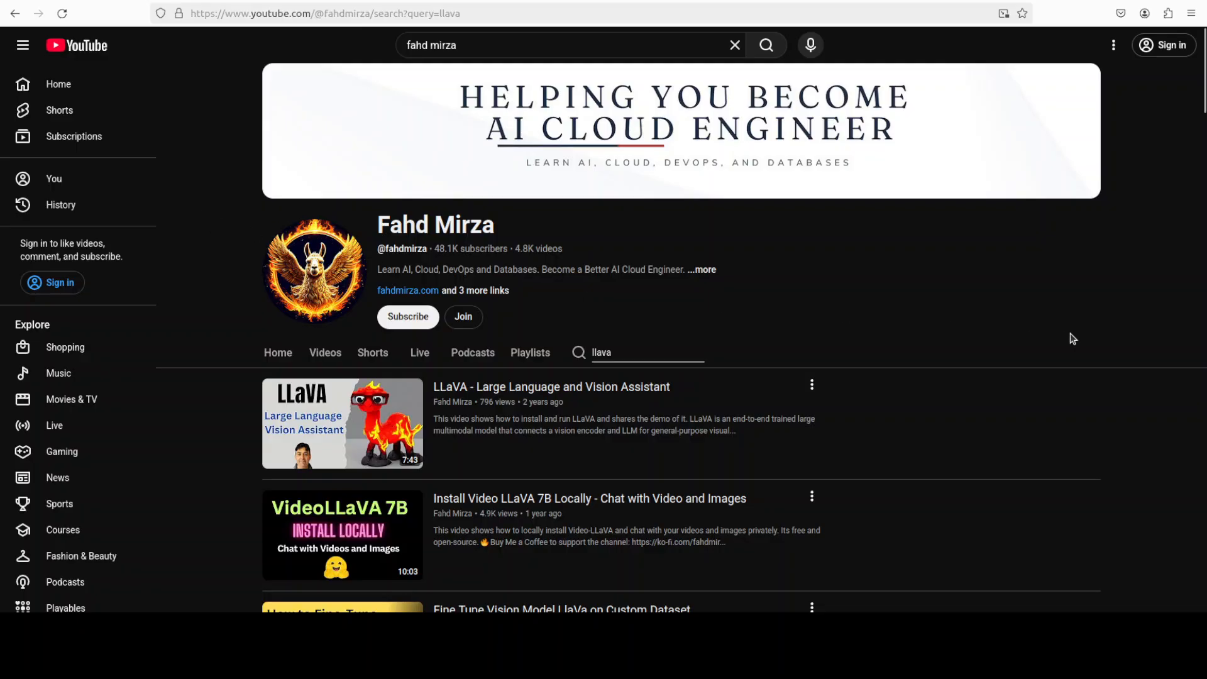
{"action": "mouse_move", "coordinate": [1047, 336]}
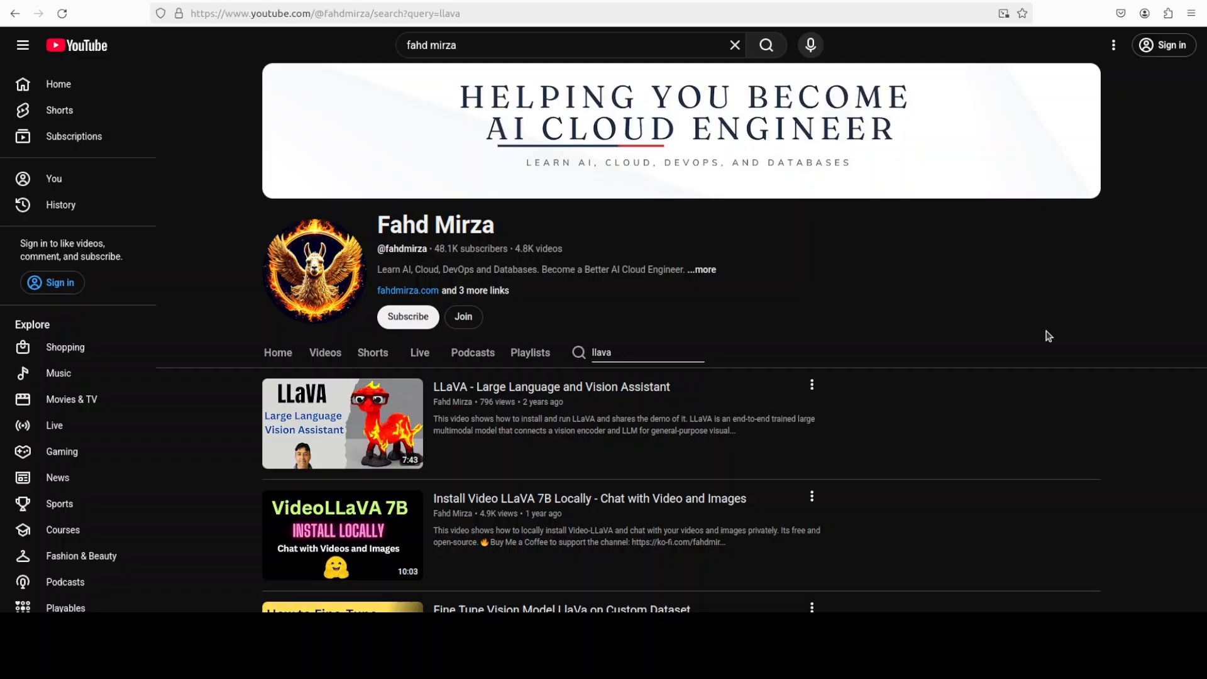
{"action": "mouse_move", "coordinate": [34, 201]}
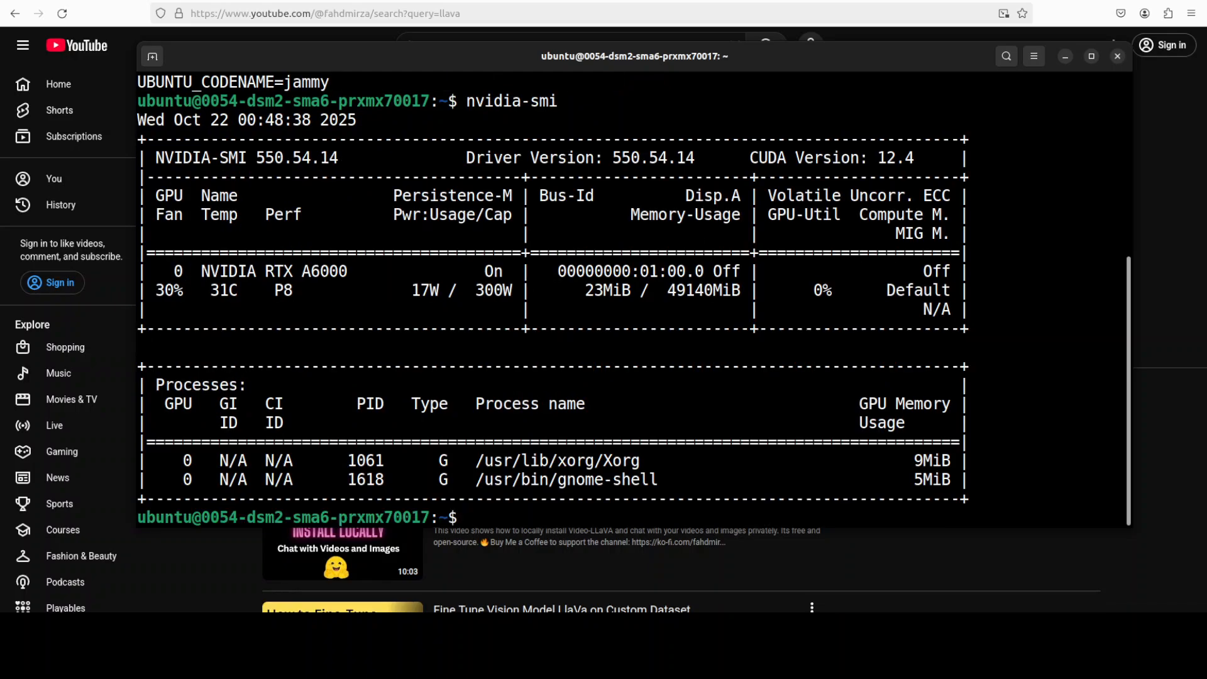
Step: Paste the conda commands that create and activate the 'ai' environment
{"action": "right_click", "coordinate": [589, 296]}
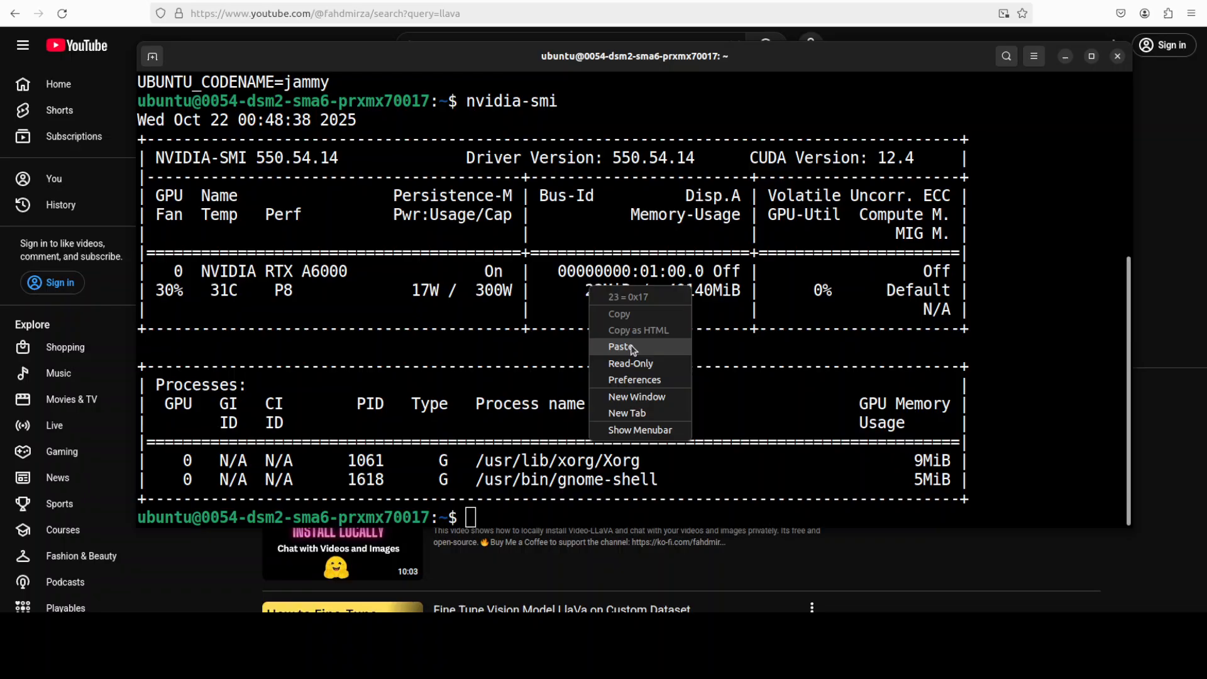
{"action": "left_click", "coordinate": [620, 346]}
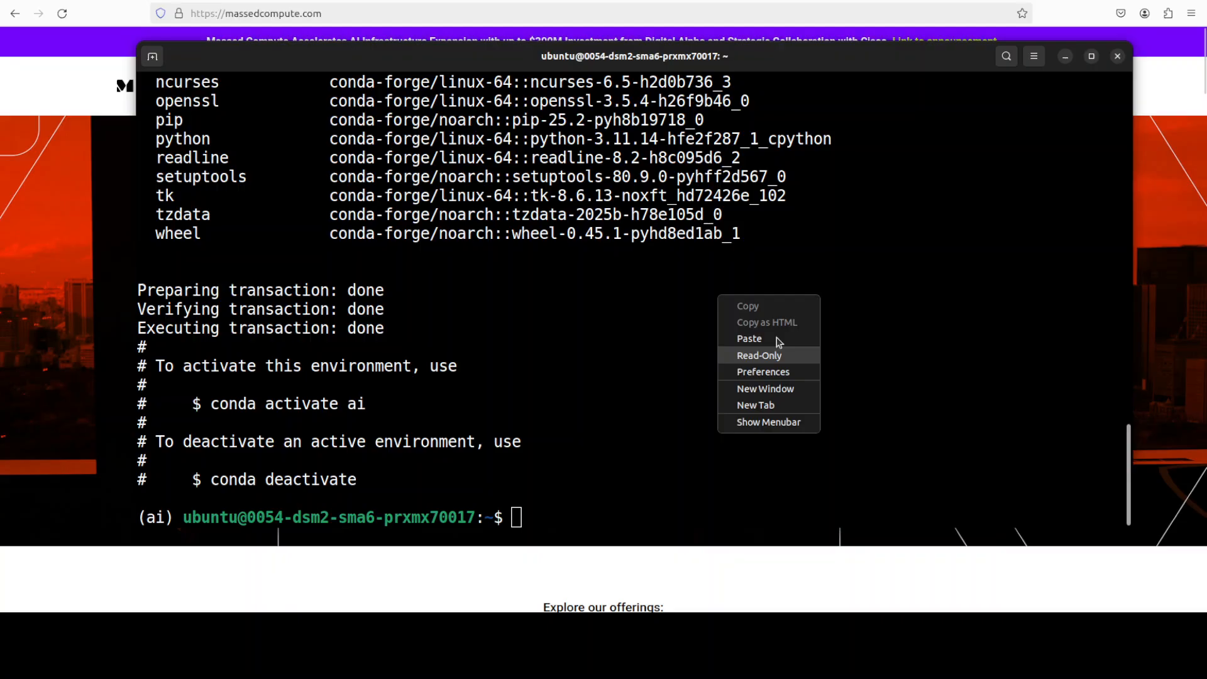
Step: Paste and run the pip installs for CUDA 12.1 torch, torchvision, torchaudio and qwen-vl-utils
{"action": "left_click", "coordinate": [748, 339]}
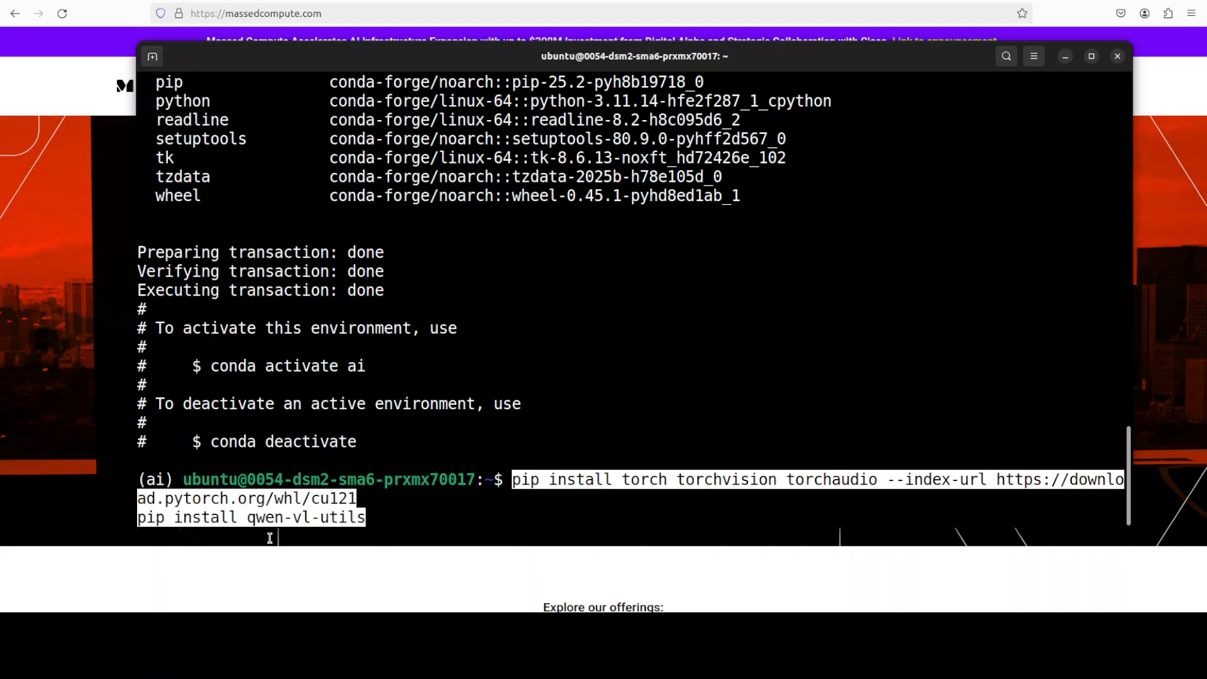
{"action": "key", "text": "Return"}
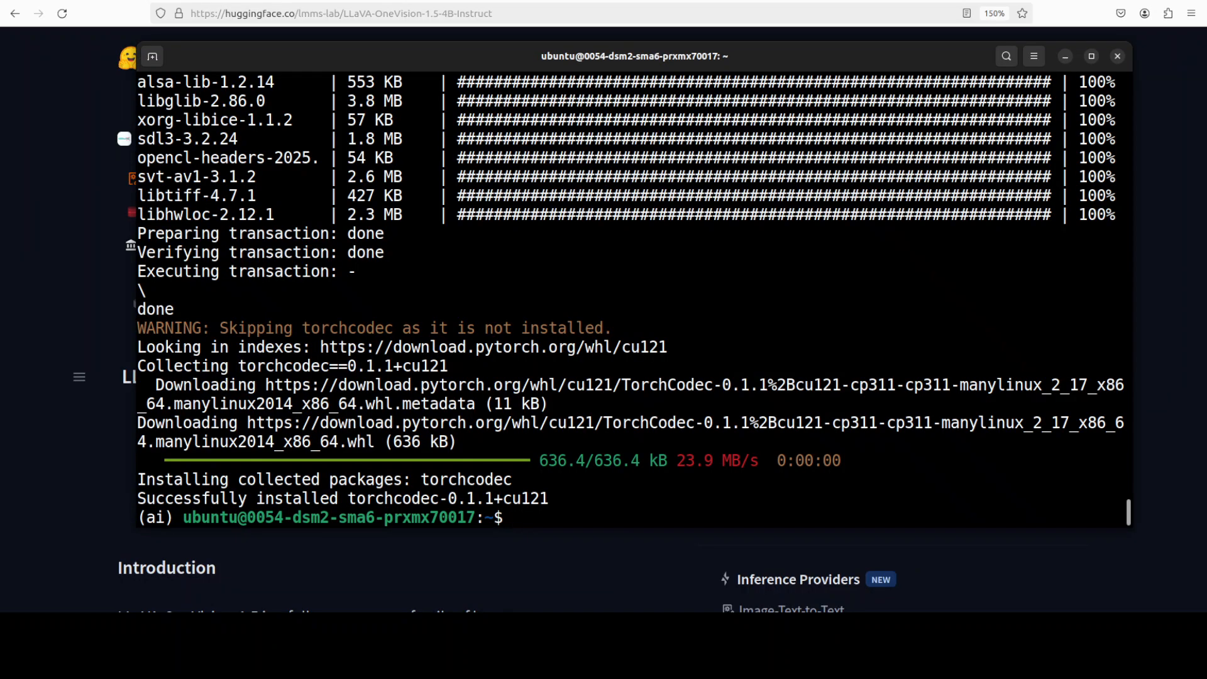
Step: Launch Jupyter Notebook from the terminal and open the Untitled2.ipynb notebook
{"action": "right_click", "coordinate": [654, 304]}
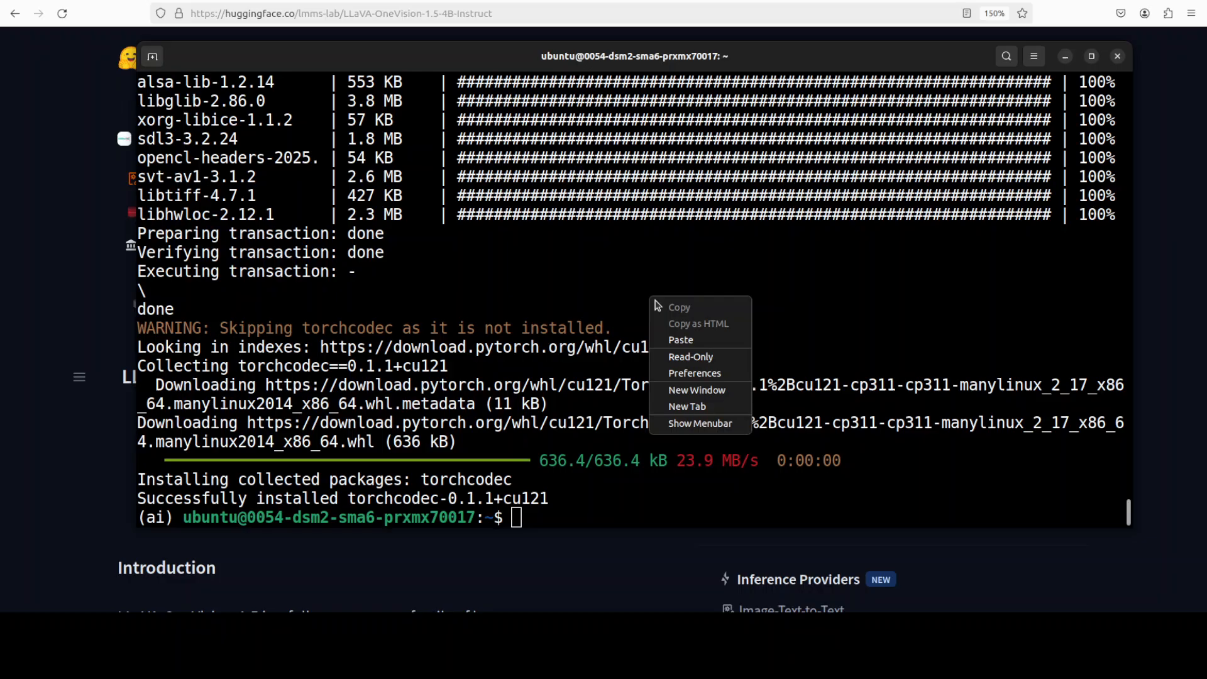
{"action": "left_click", "coordinate": [679, 340]}
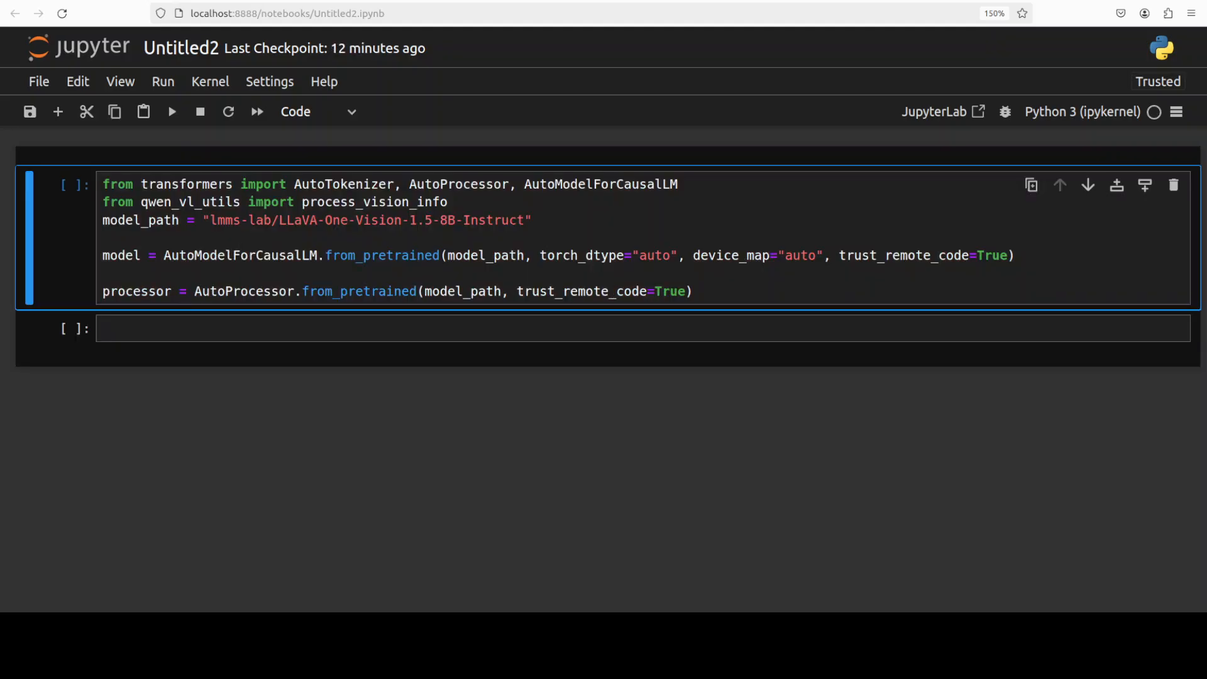
{"action": "left_click", "coordinate": [360, 328]}
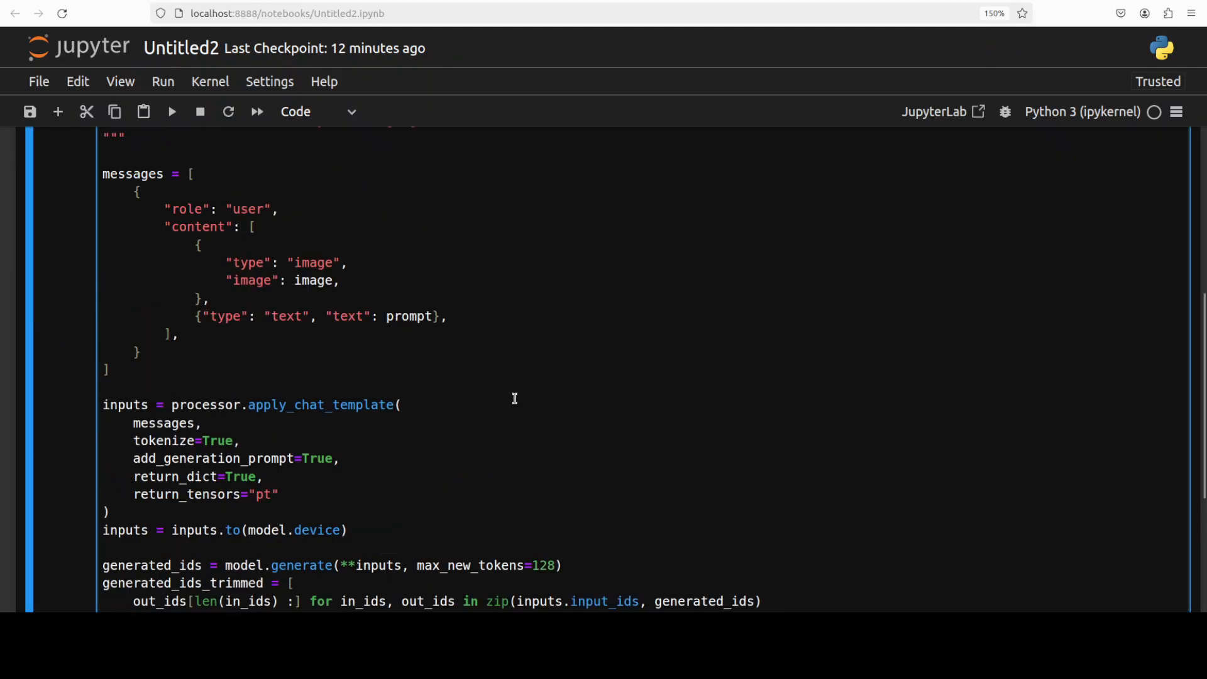
Step: Scroll past the extraction and language prompt code to the 'No Sugar' cola bottle image
{"action": "scroll", "scroll_direction": "up", "scroll_amount": 3}
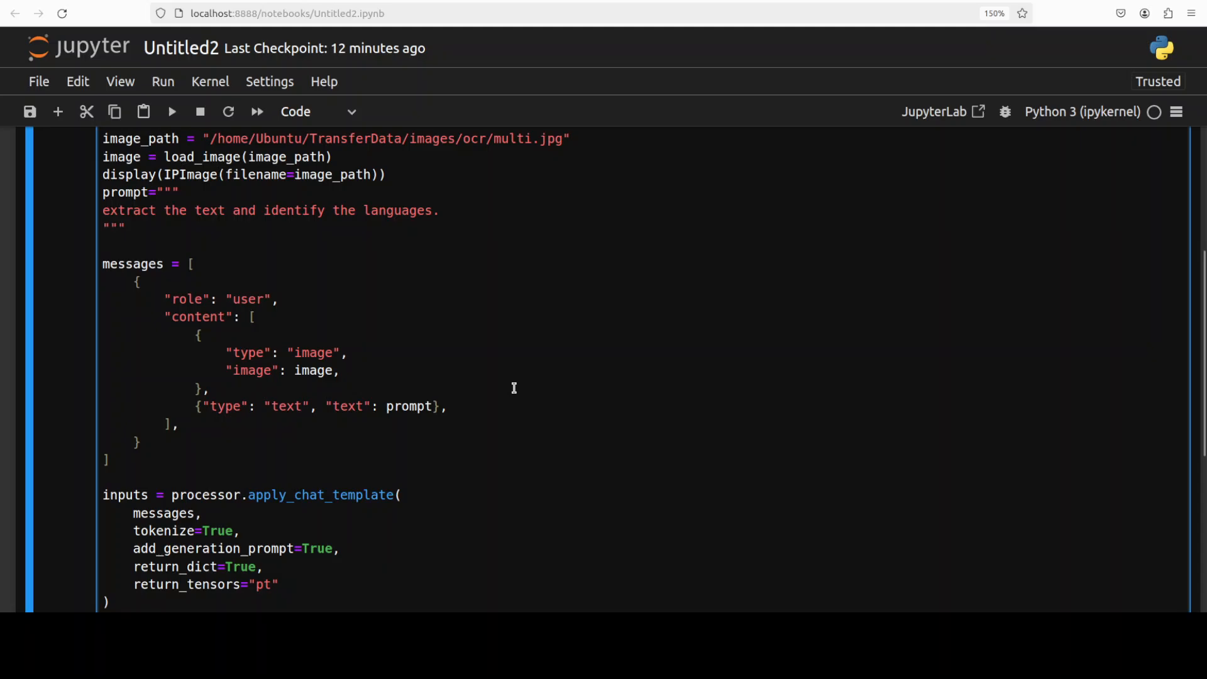
{"action": "mouse_move", "coordinate": [536, 163]}
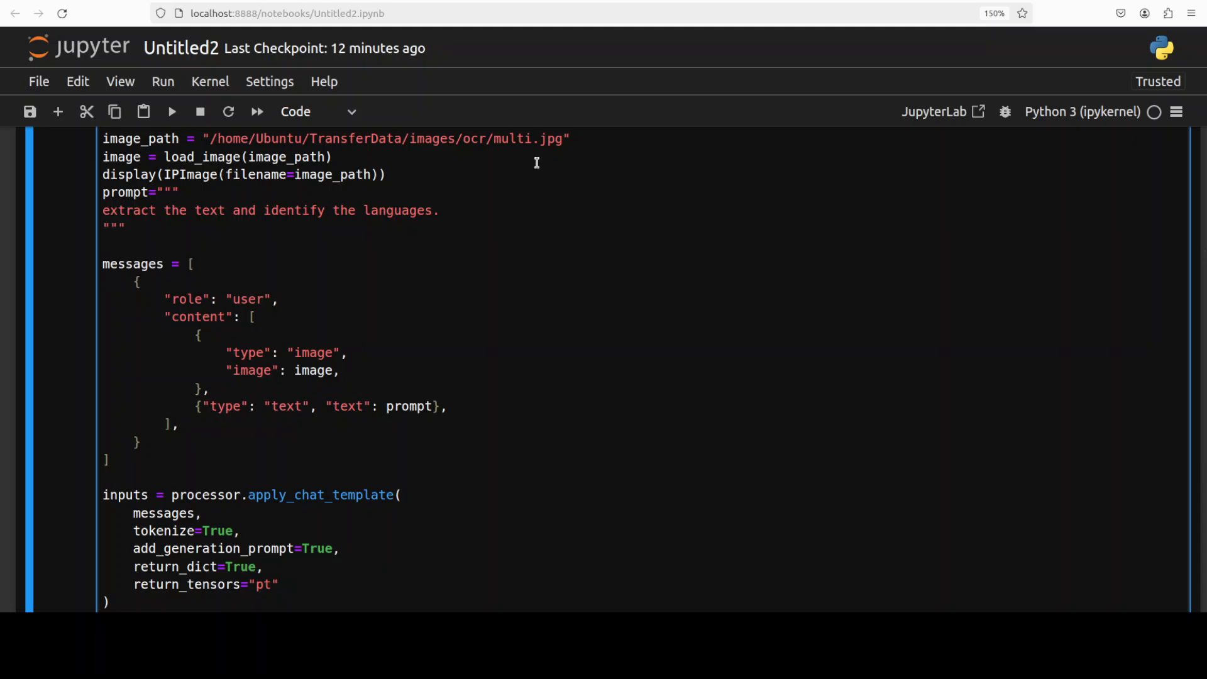
{"action": "mouse_move", "coordinate": [582, 260]}
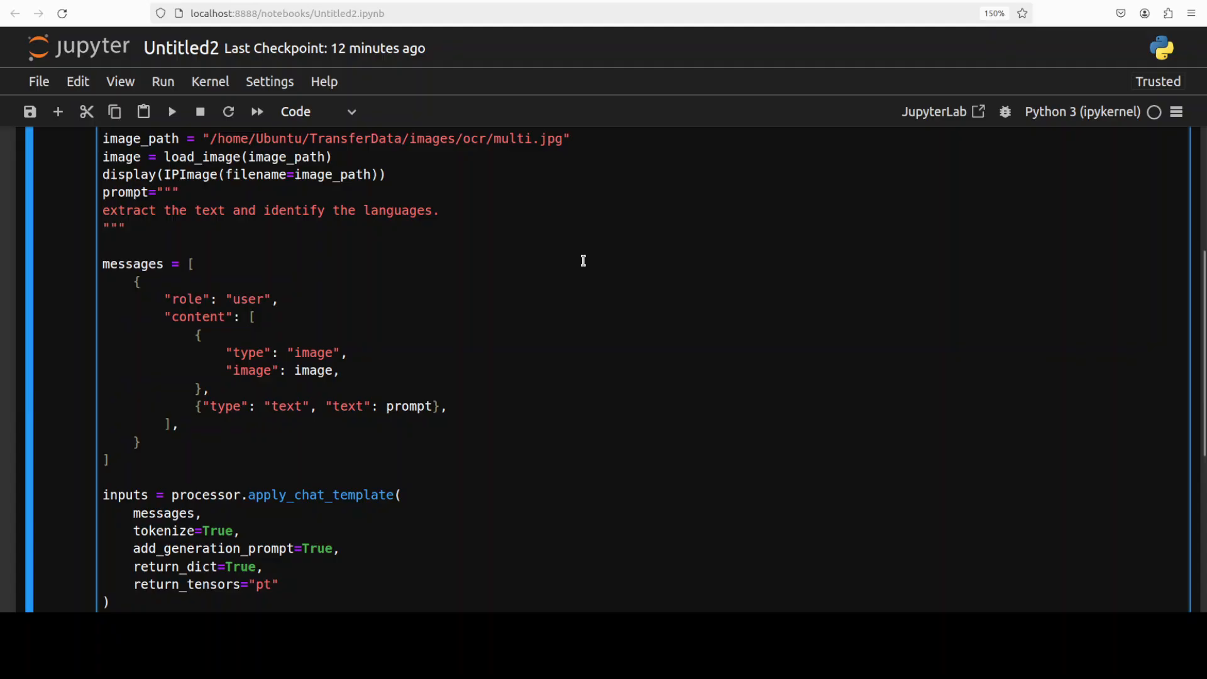
{"action": "mouse_move", "coordinate": [467, 277]}
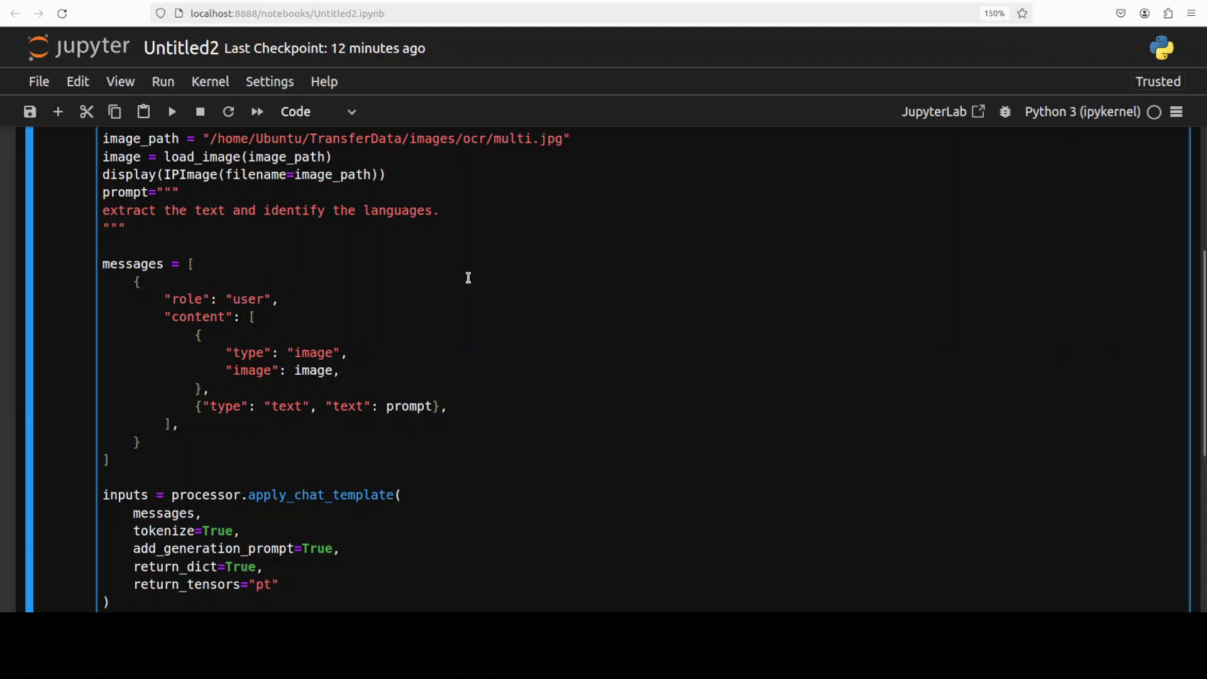
{"action": "mouse_move", "coordinate": [494, 370]}
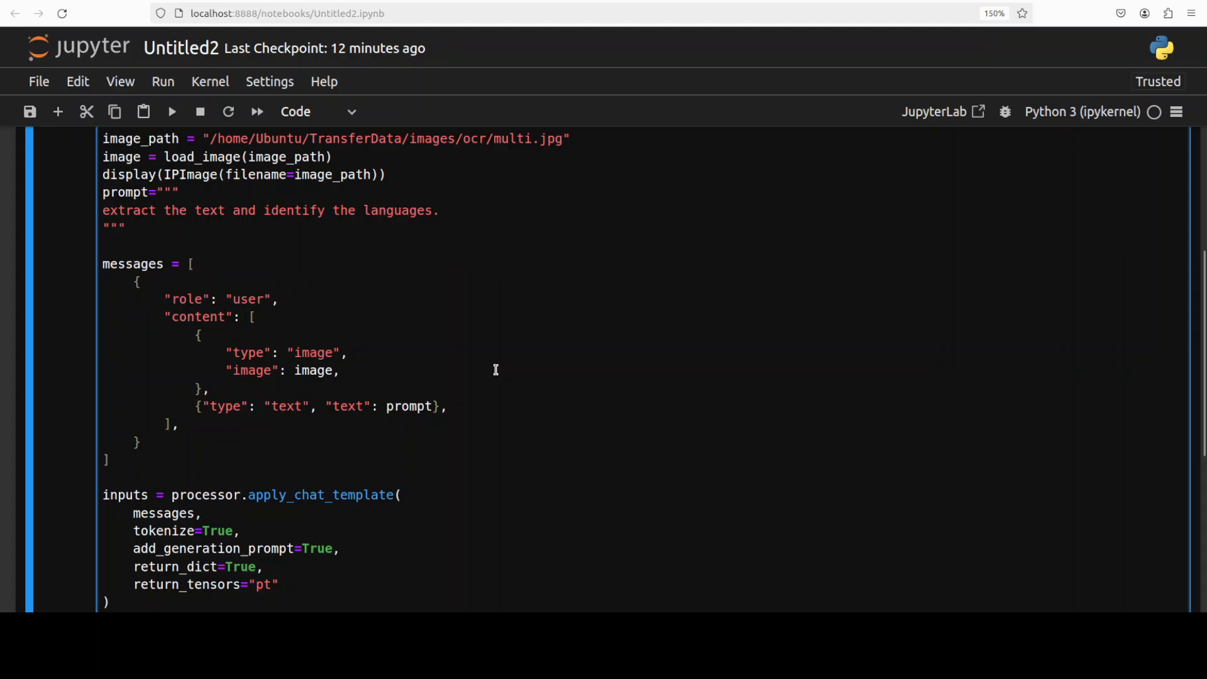
{"action": "mouse_move", "coordinate": [495, 369]}
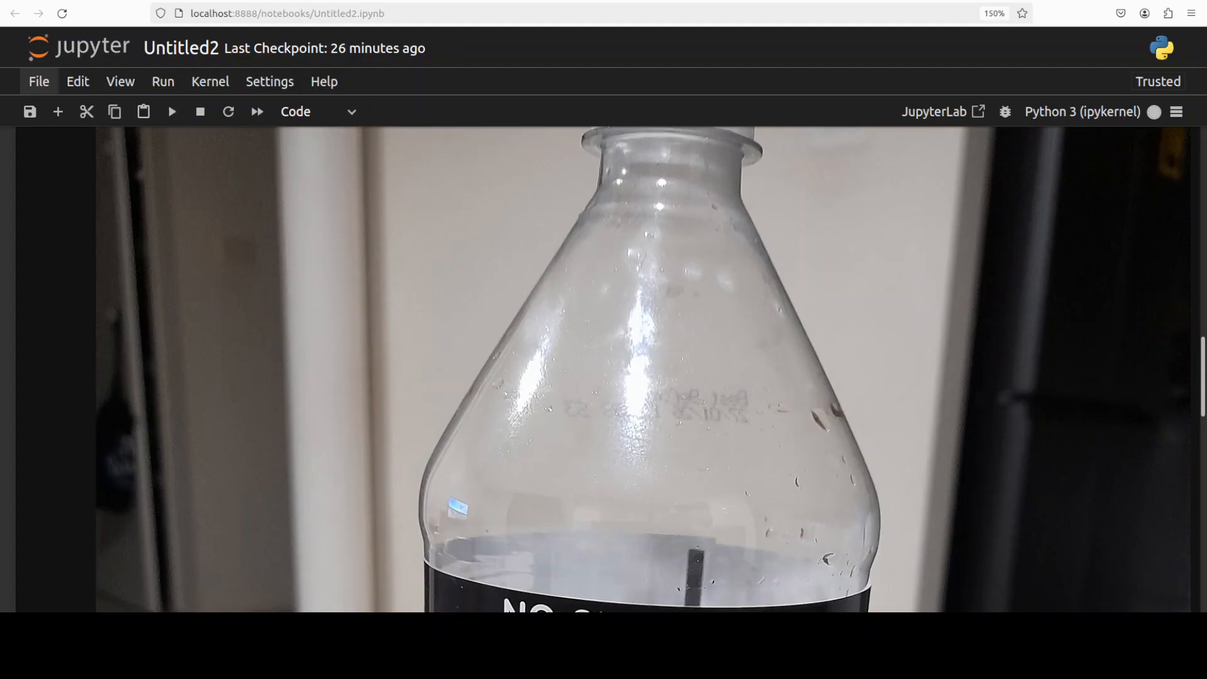
{"action": "scroll", "scroll_direction": "down", "scroll_amount": 3}
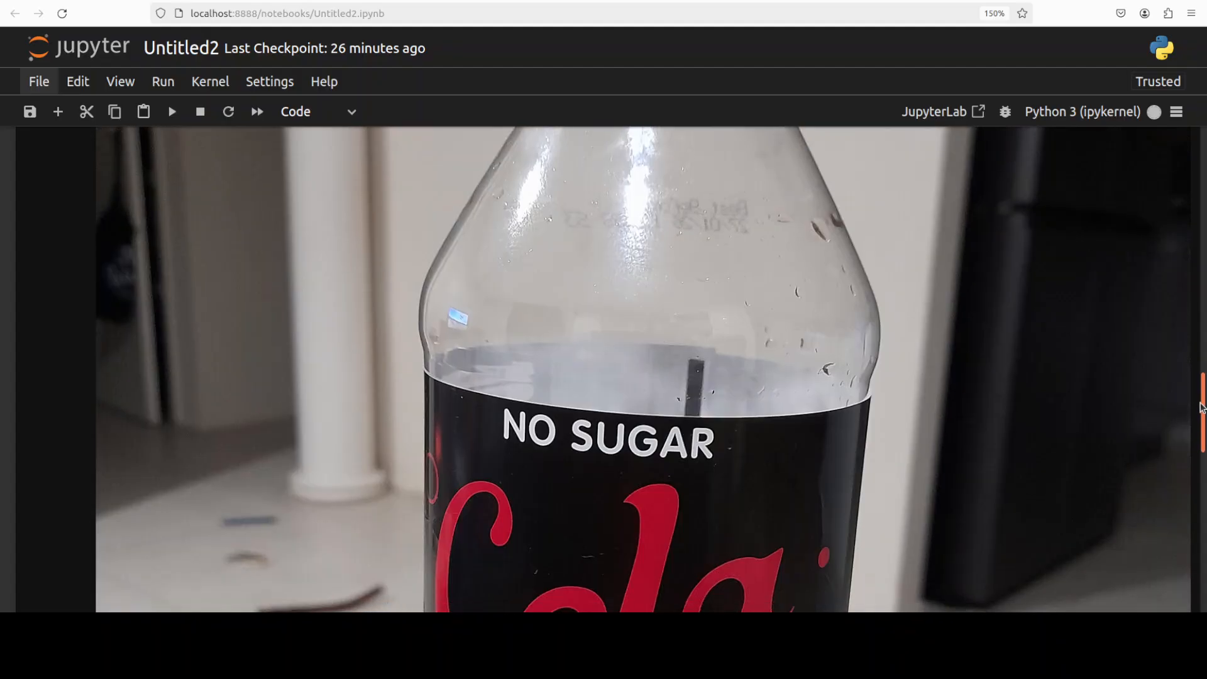
{"action": "scroll", "scroll_direction": "down", "scroll_amount": 3}
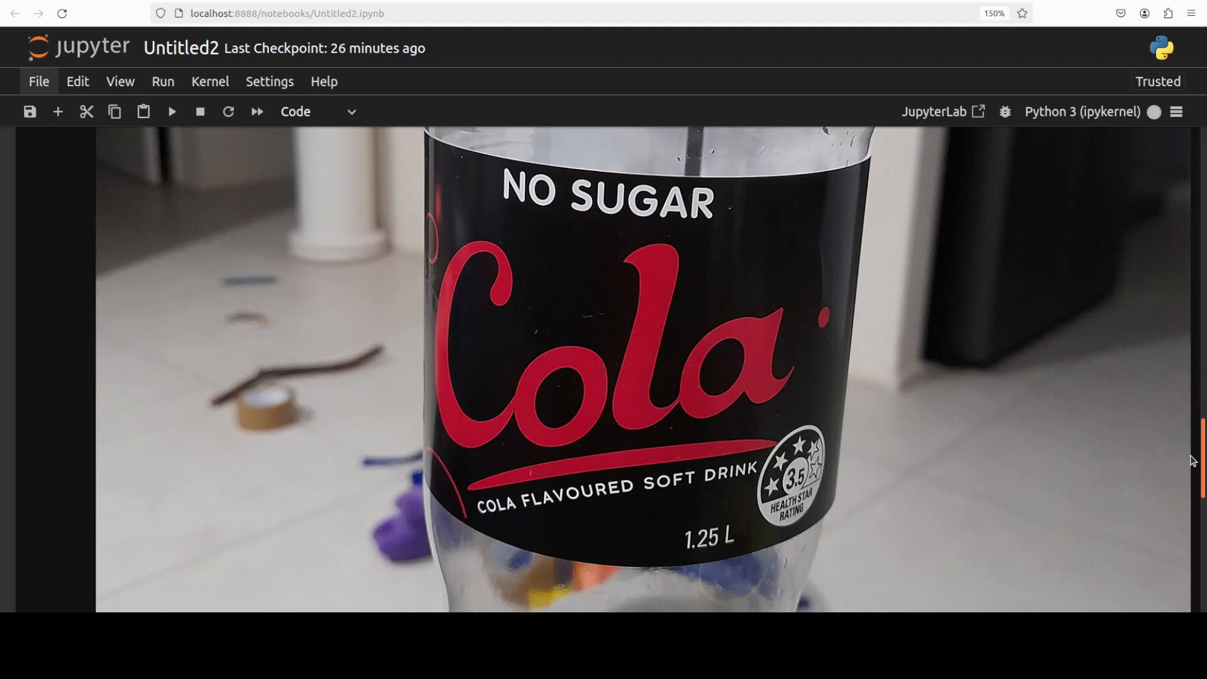
{"action": "scroll", "scroll_direction": "down", "scroll_amount": 3}
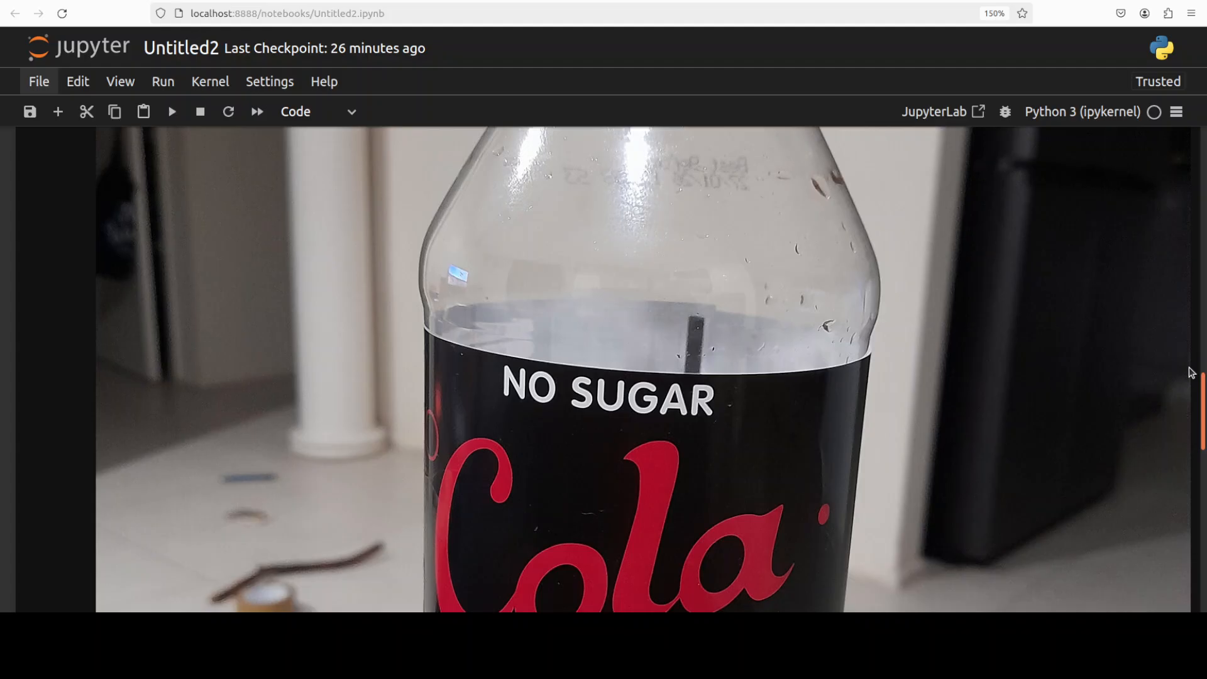
{"action": "scroll", "scroll_direction": "up", "scroll_amount": 3}
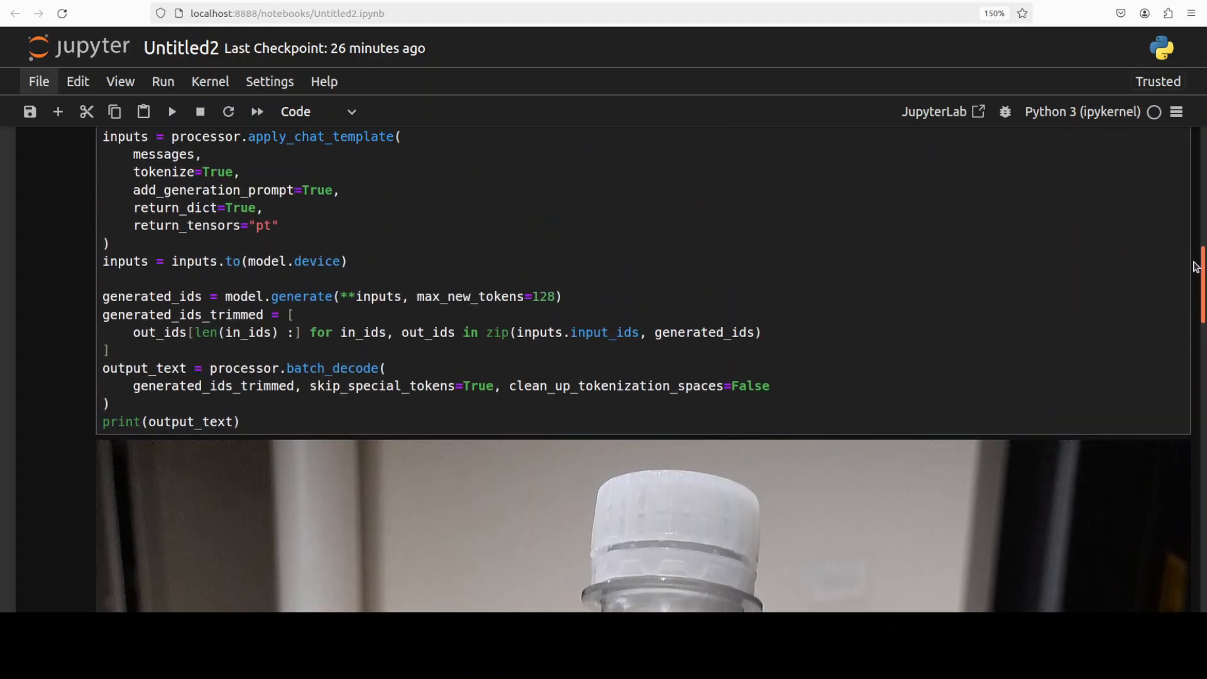
{"action": "scroll", "scroll_direction": "up", "scroll_amount": 3}
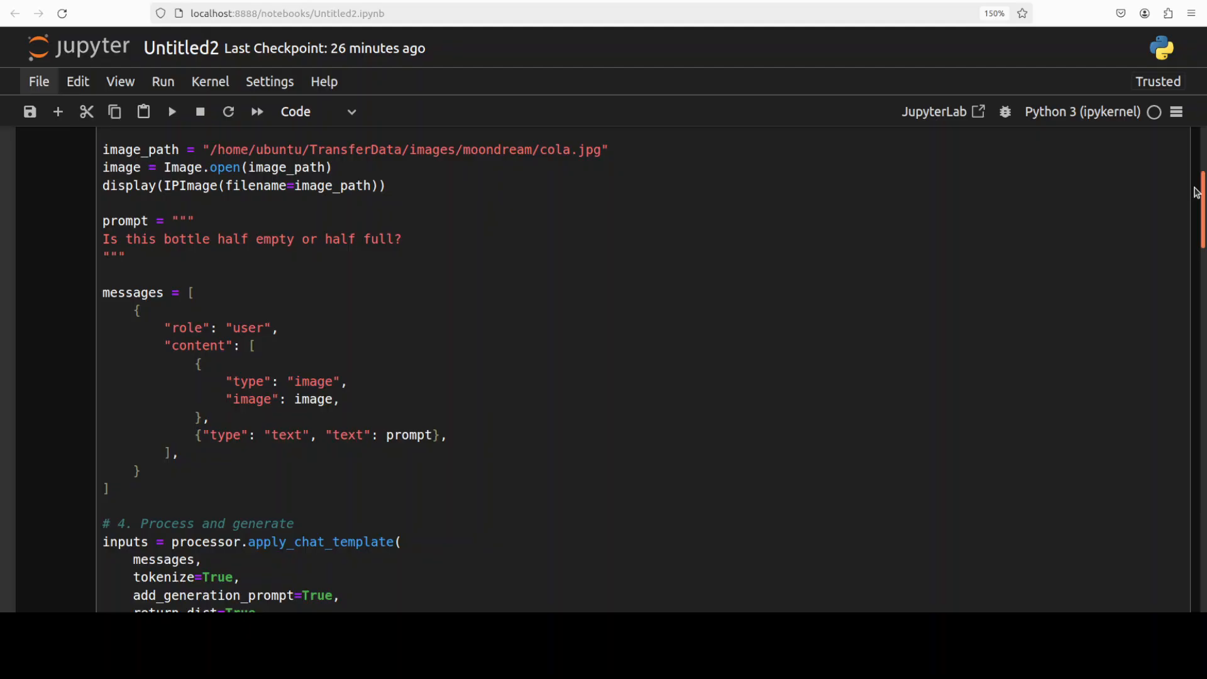
{"action": "scroll", "scroll_direction": "up", "scroll_amount": 3}
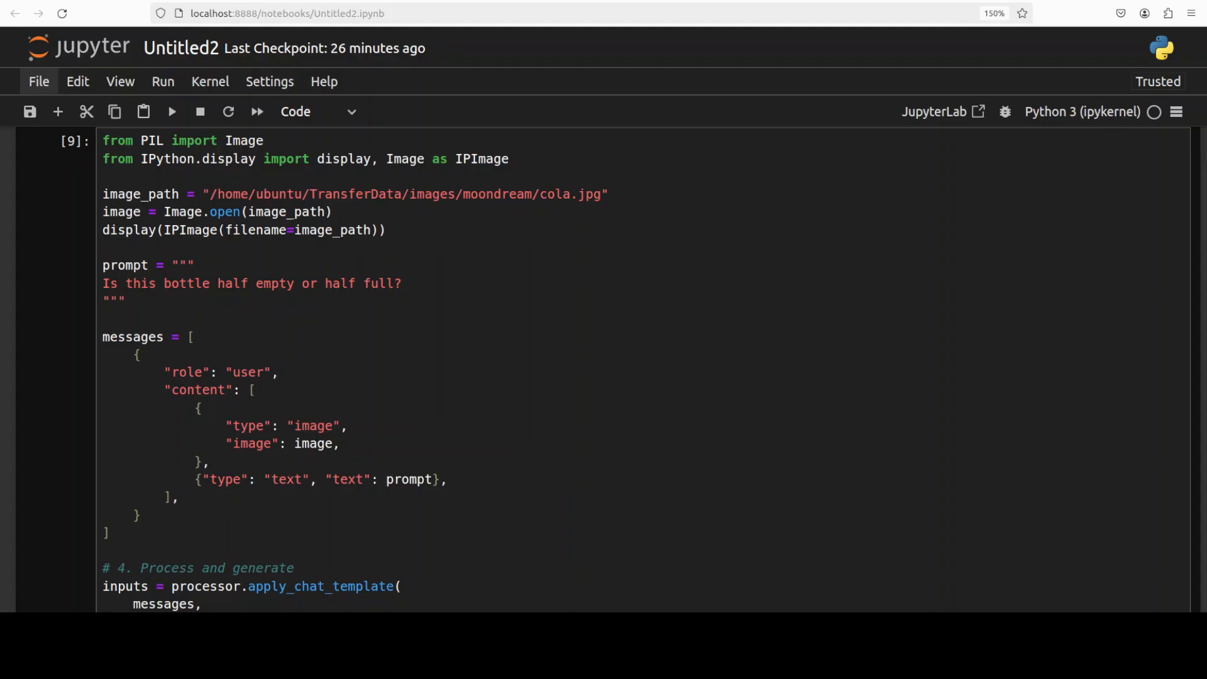
{"action": "left_click", "coordinate": [171, 112]}
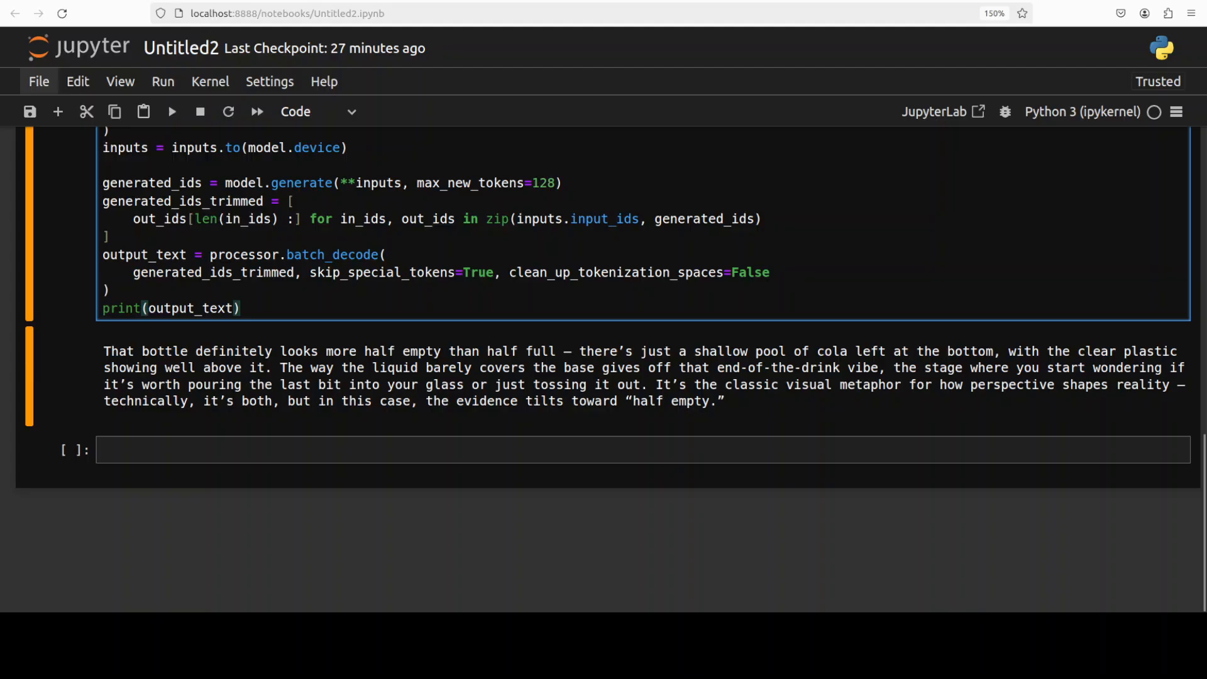
{"action": "left_click", "coordinate": [239, 308]}
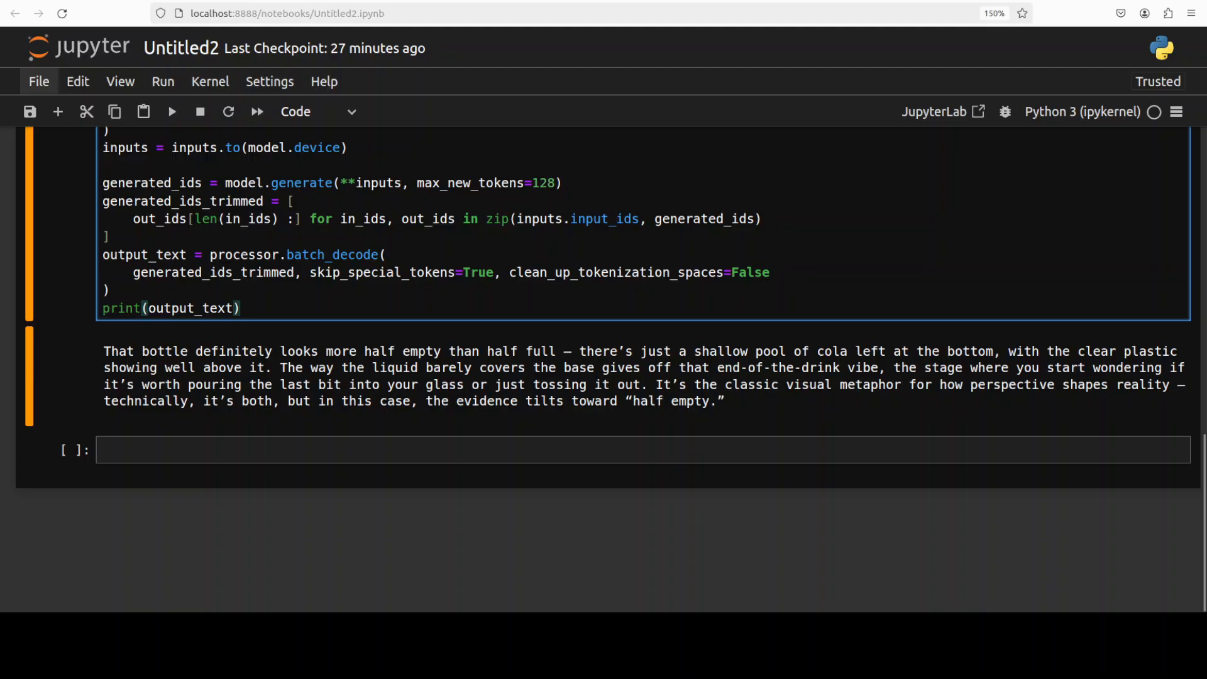
{"action": "left_click", "coordinate": [241, 308]}
{"action": "type", "text": "nvtop"}
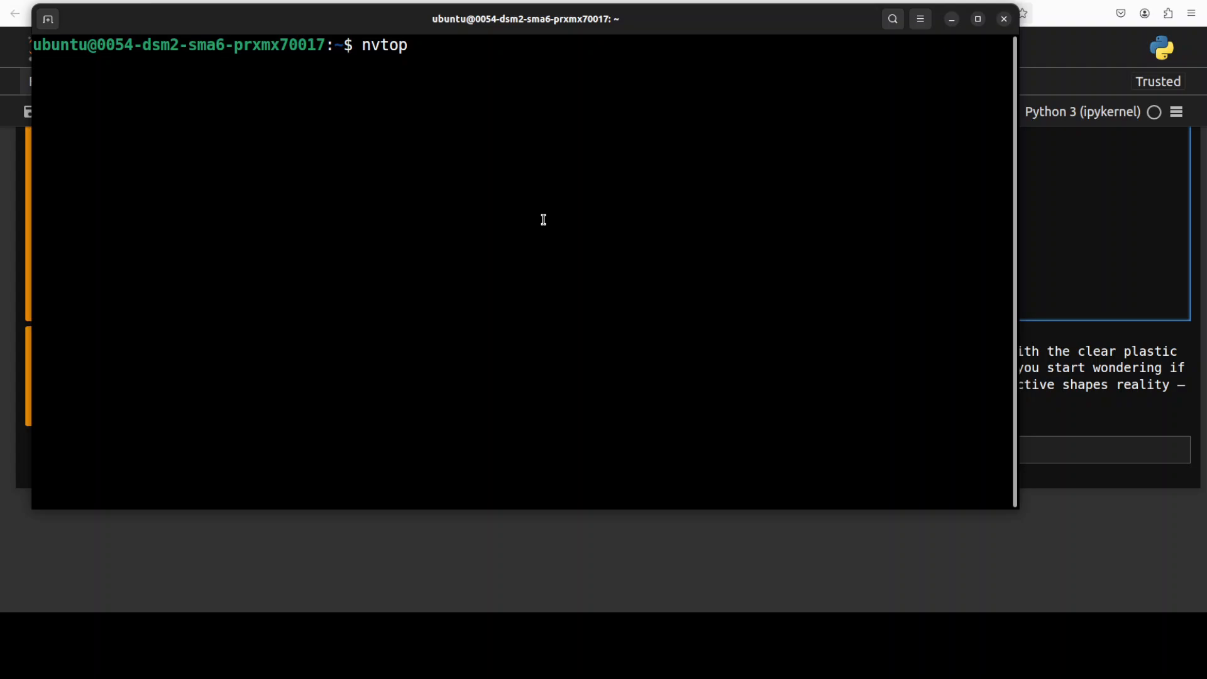
Step: Run nvtop to show about 8 GiB of the RTX A6000's memory in use
{"action": "key", "text": "Return"}
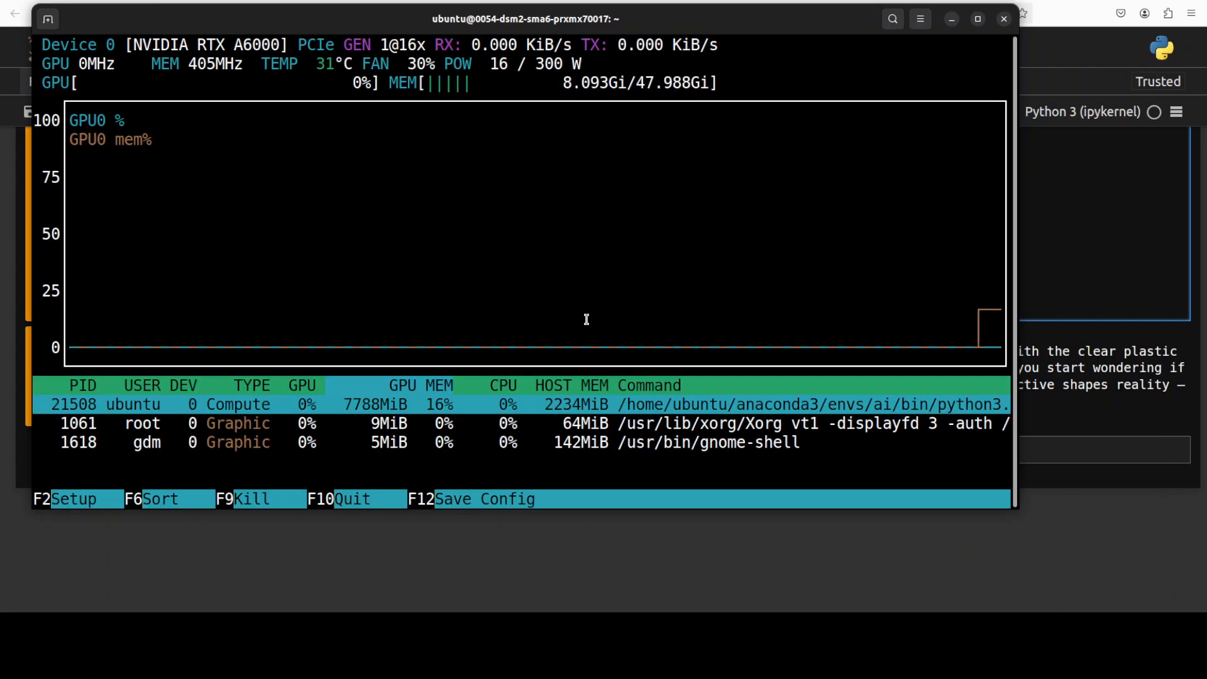
{"action": "mouse_move", "coordinate": [359, 423]}
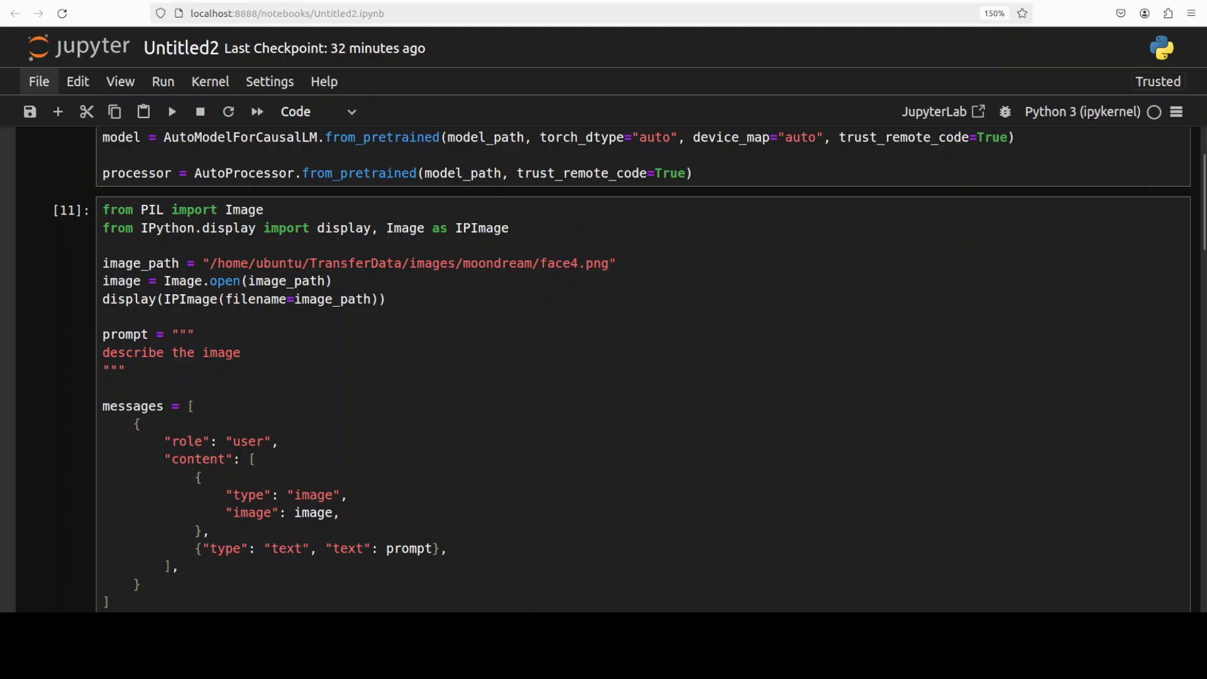
Step: Scroll through the model's description of the face4.png coastal market street photo
{"action": "scroll", "scroll_direction": "down", "scroll_amount": 3}
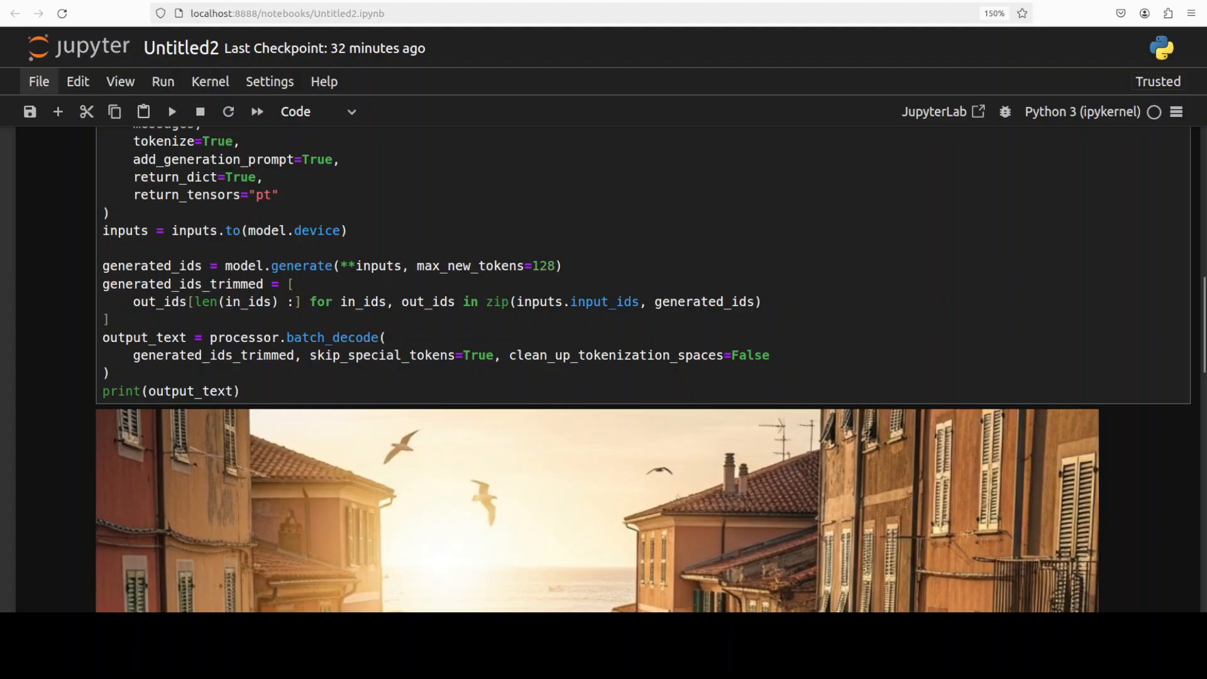
{"action": "scroll", "scroll_direction": "down", "scroll_amount": 3}
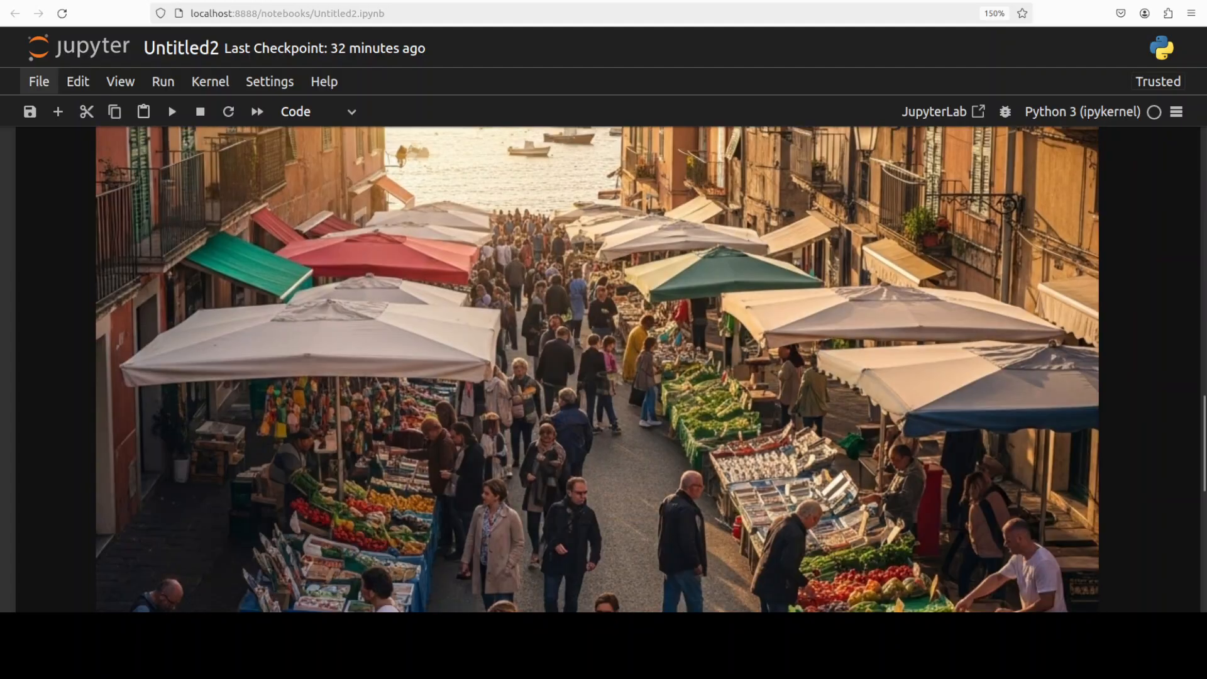
{"action": "scroll", "scroll_direction": "down", "scroll_amount": 3}
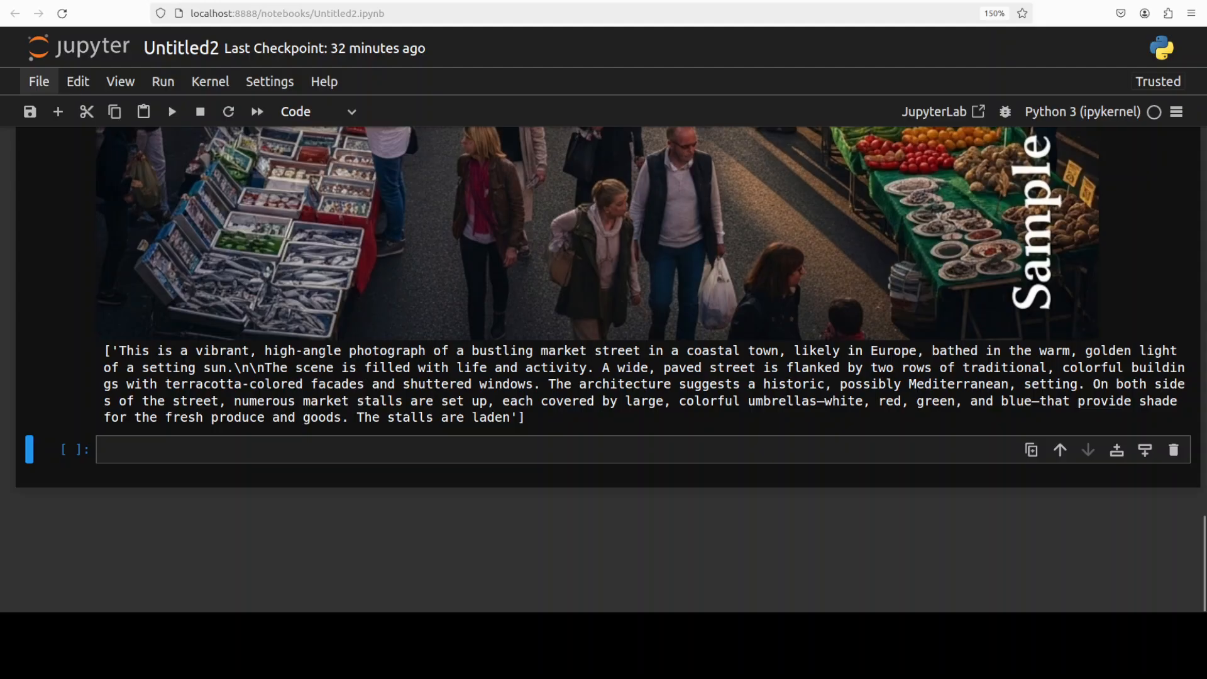
{"action": "scroll", "scroll_direction": "up", "scroll_amount": 3}
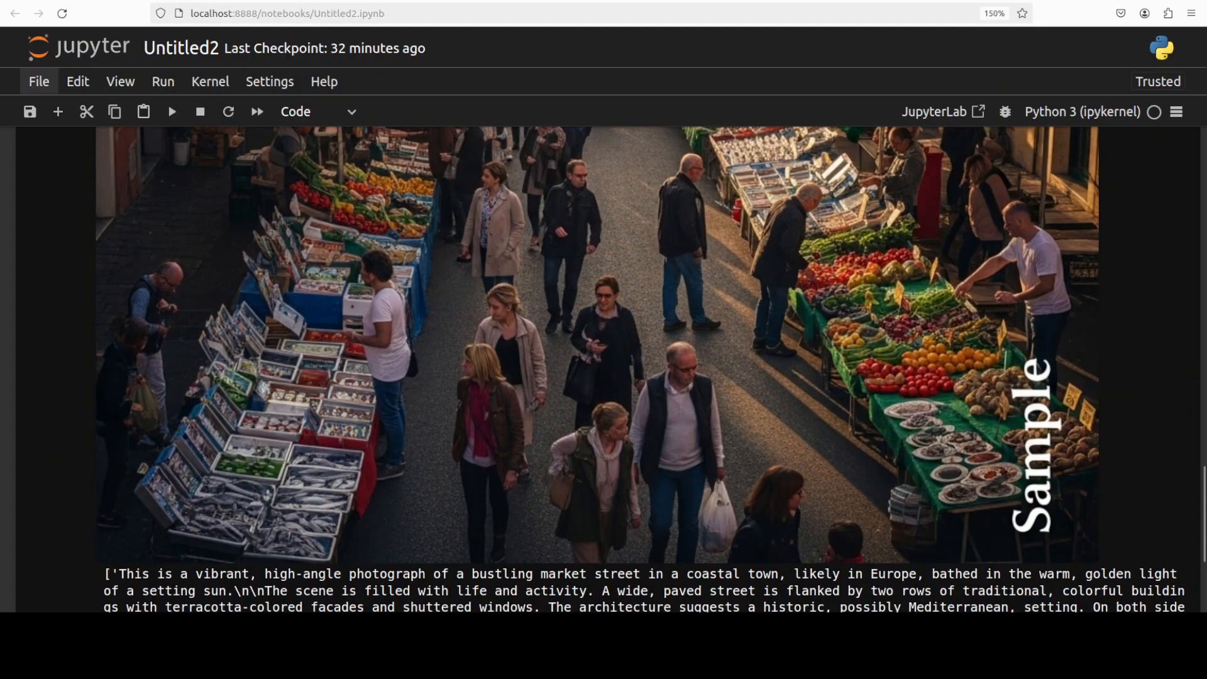
{"action": "scroll", "scroll_direction": "up", "scroll_amount": 3}
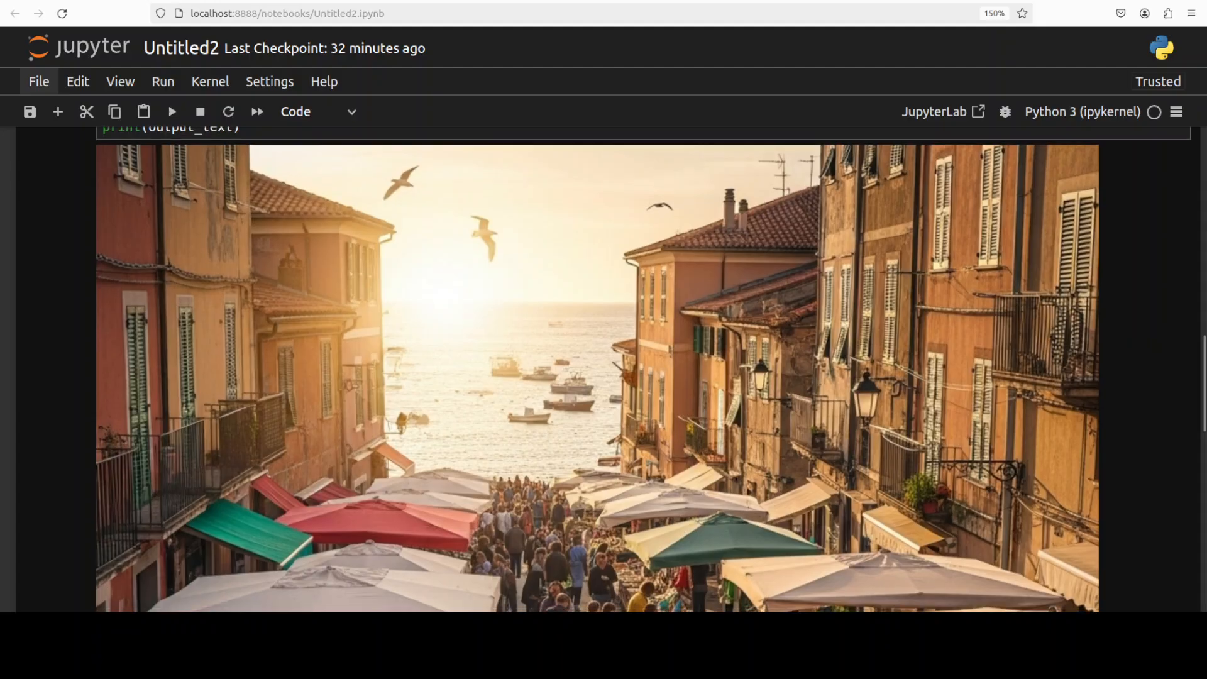
{"action": "scroll", "scroll_direction": "down", "scroll_amount": 3}
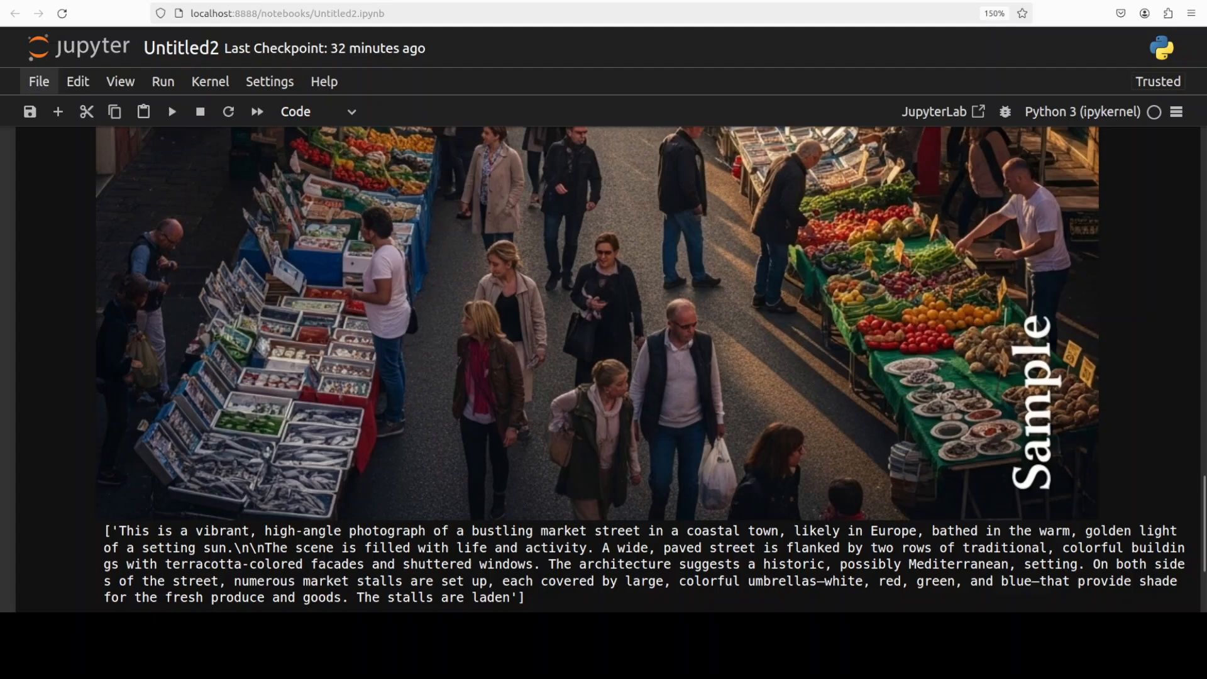
{"action": "scroll", "scroll_direction": "down", "scroll_amount": 3}
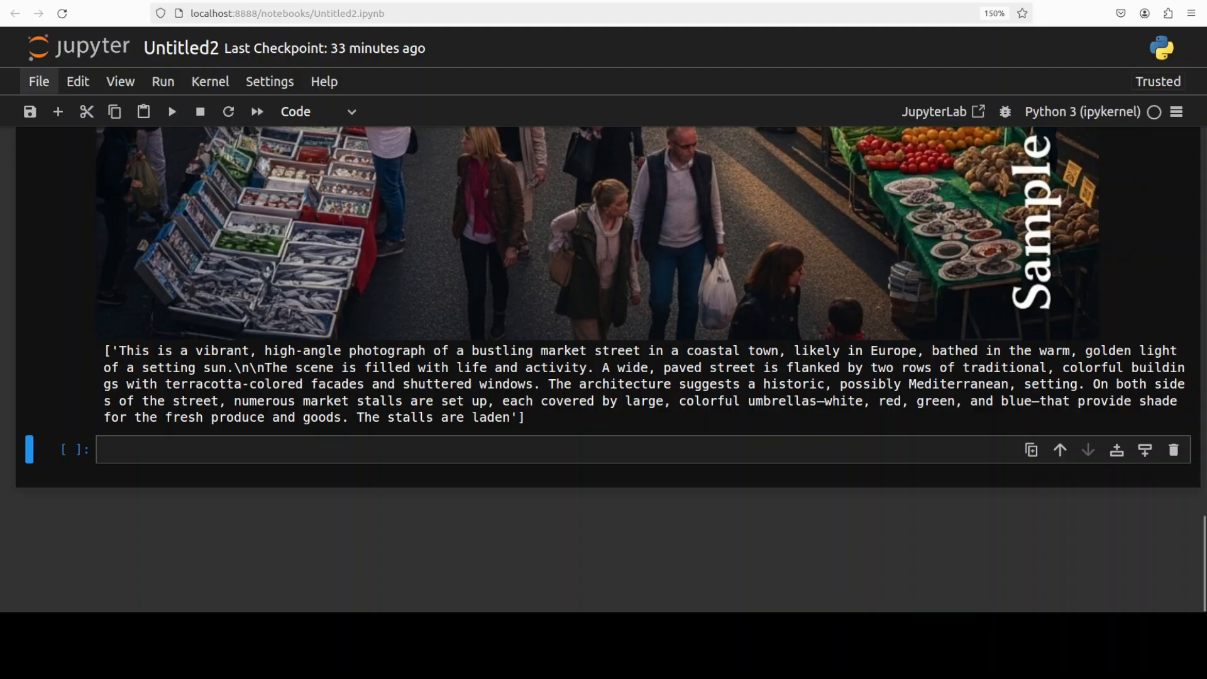
{"action": "scroll", "scroll_direction": "up", "scroll_amount": 3}
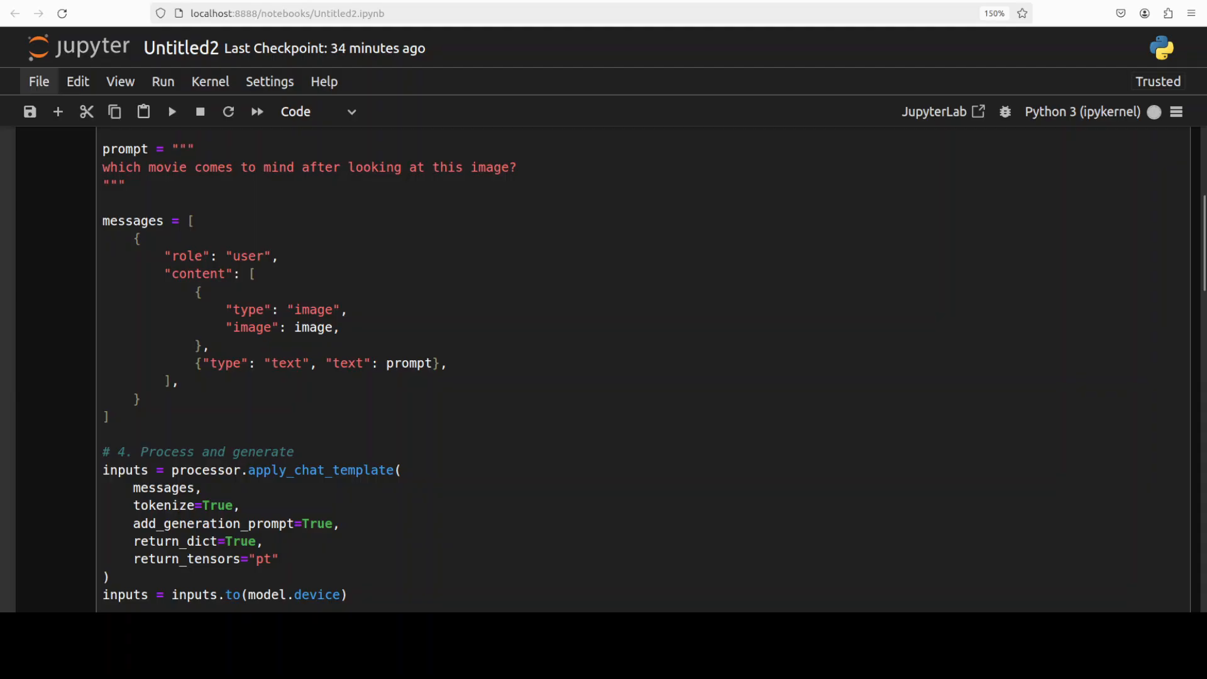
Step: Scroll to the model's Pulp Fiction answer for the 'which movie comes to mind' prompt
{"action": "scroll", "scroll_direction": "down", "scroll_amount": 3}
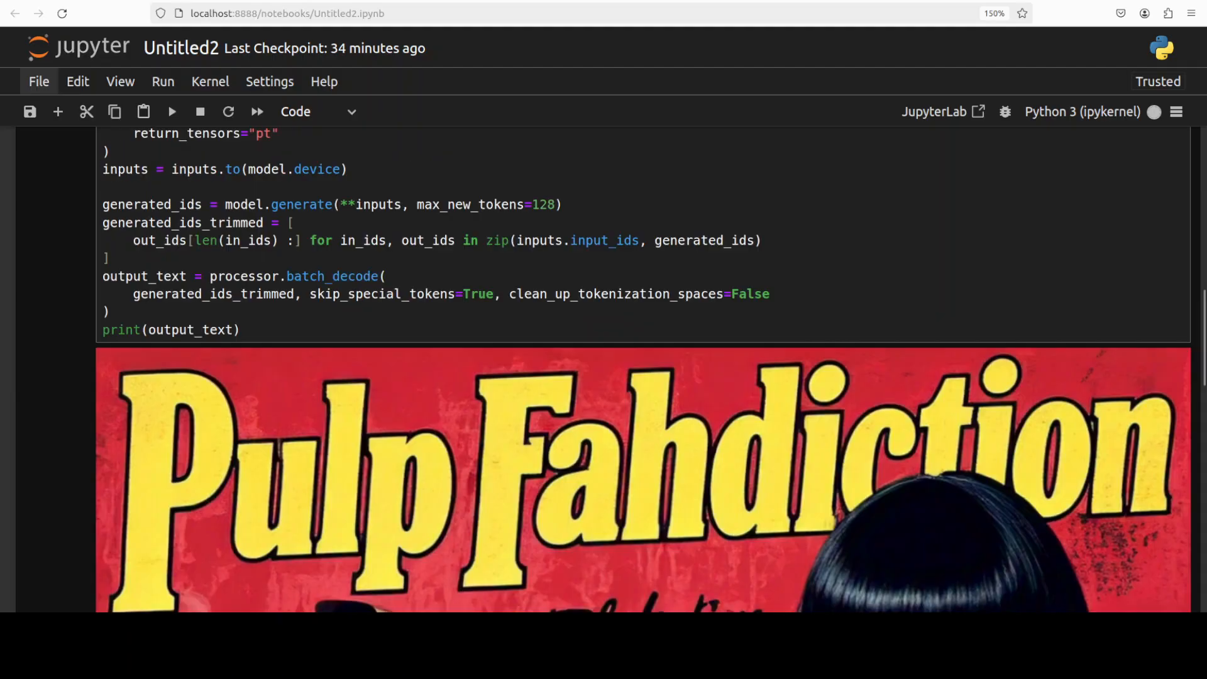
{"action": "scroll", "scroll_direction": "down", "scroll_amount": 3}
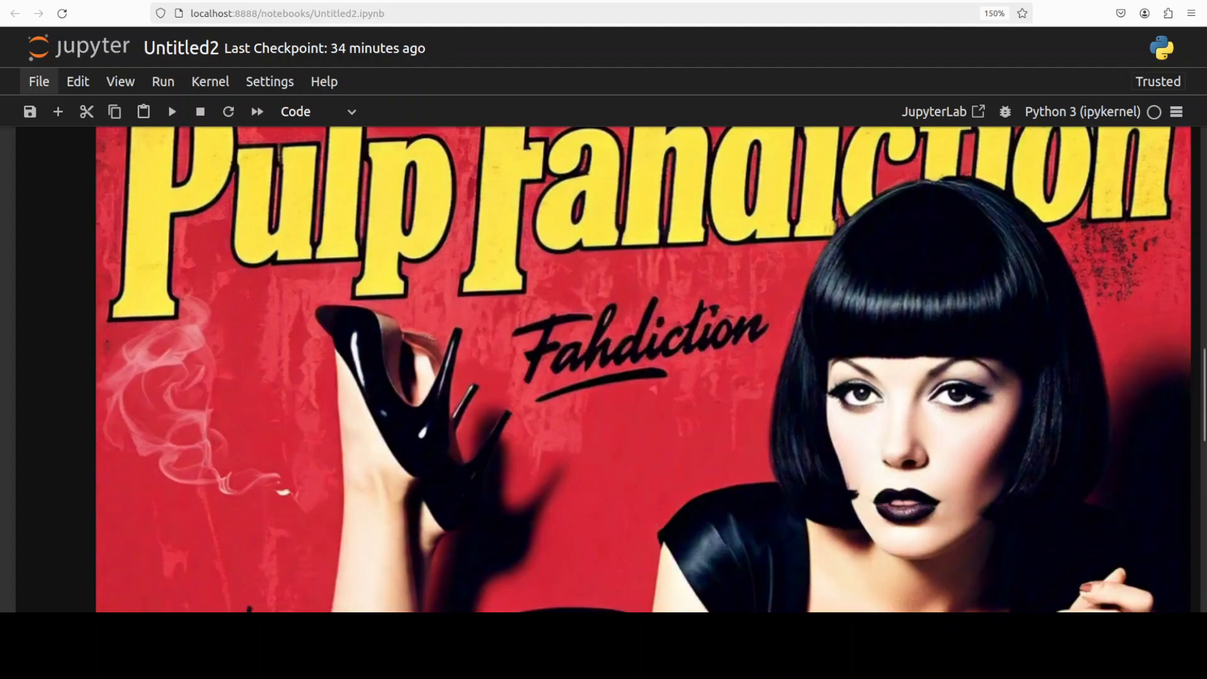
{"action": "scroll", "scroll_direction": "down", "scroll_amount": 3}
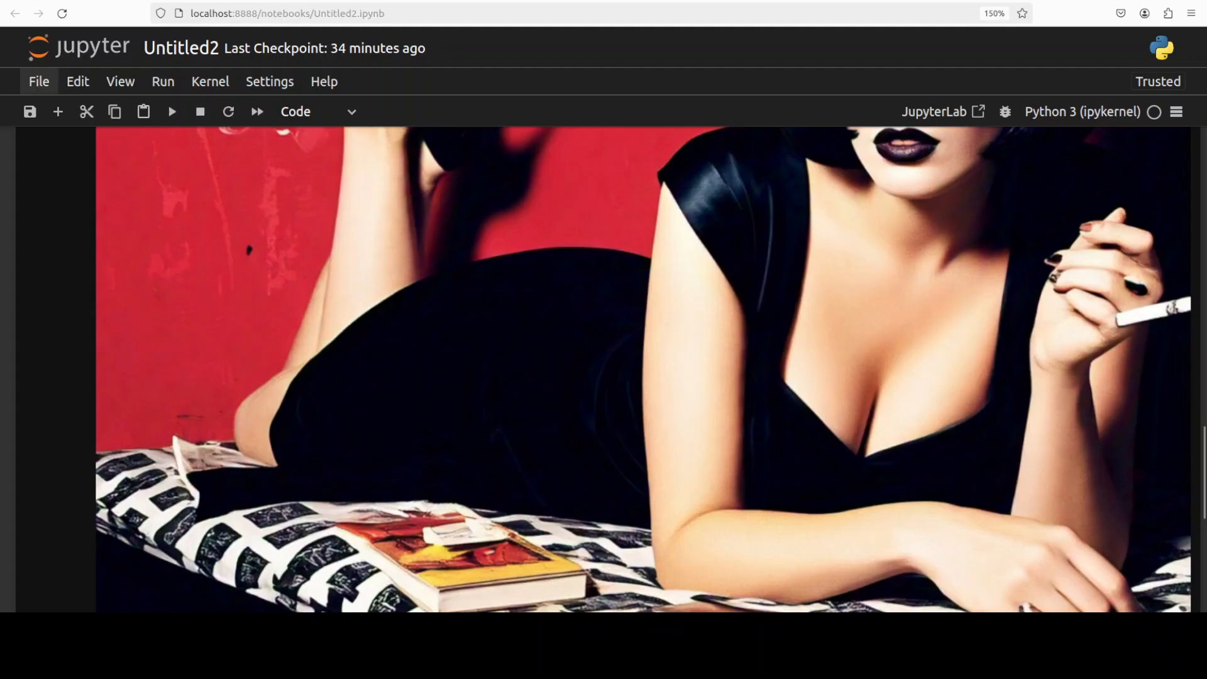
{"action": "scroll", "scroll_direction": "down", "scroll_amount": 3}
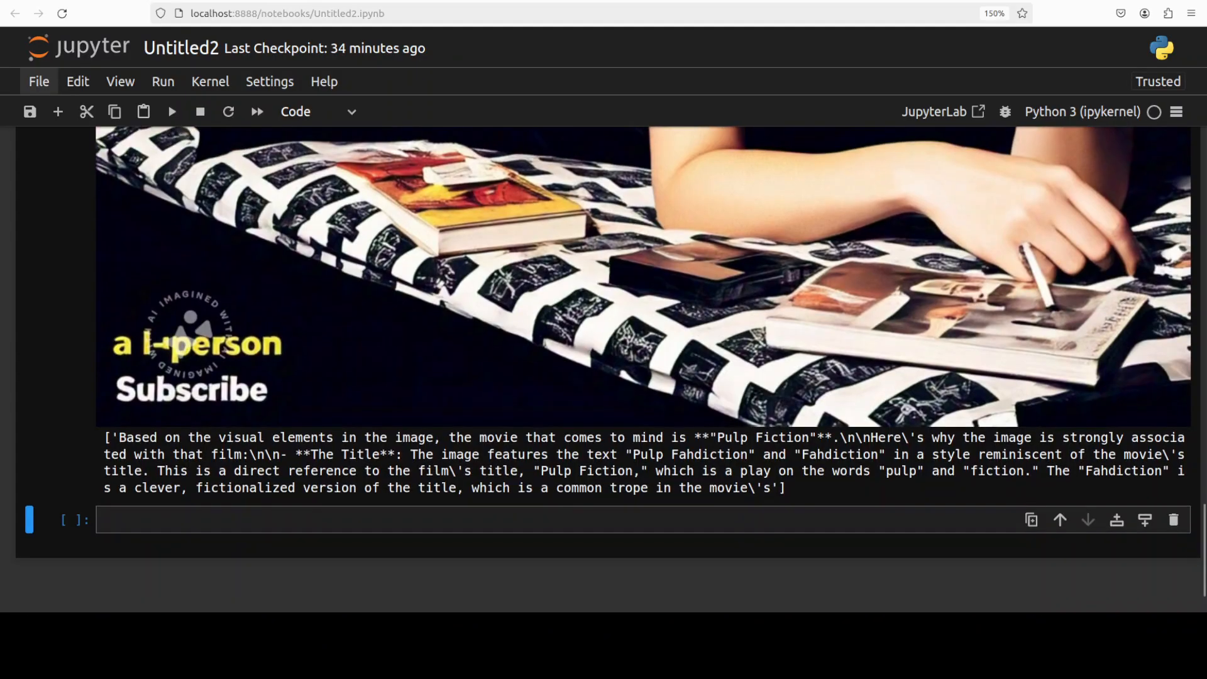
{"action": "scroll", "scroll_direction": "down", "scroll_amount": 3}
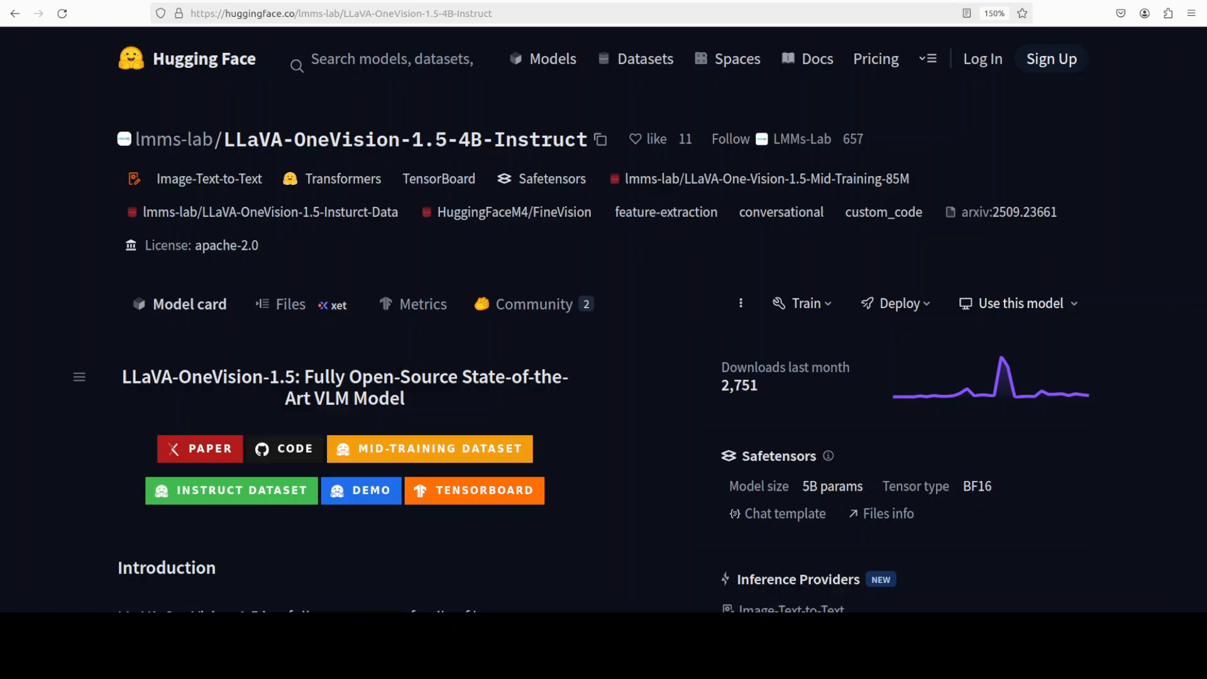
{"action": "mouse_move", "coordinate": [452, 103]}
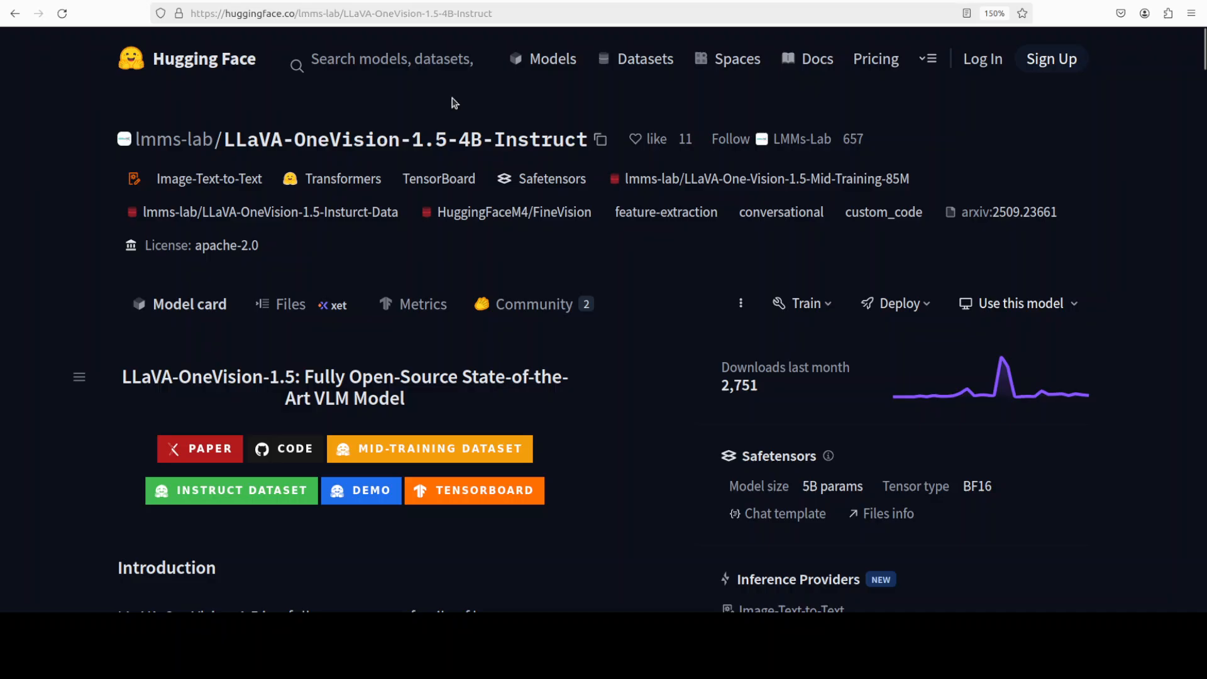
Step: Switch from the Hugging Face model card to the YouTube llava search results tab
{"action": "left_click", "coordinate": [339, 13]}
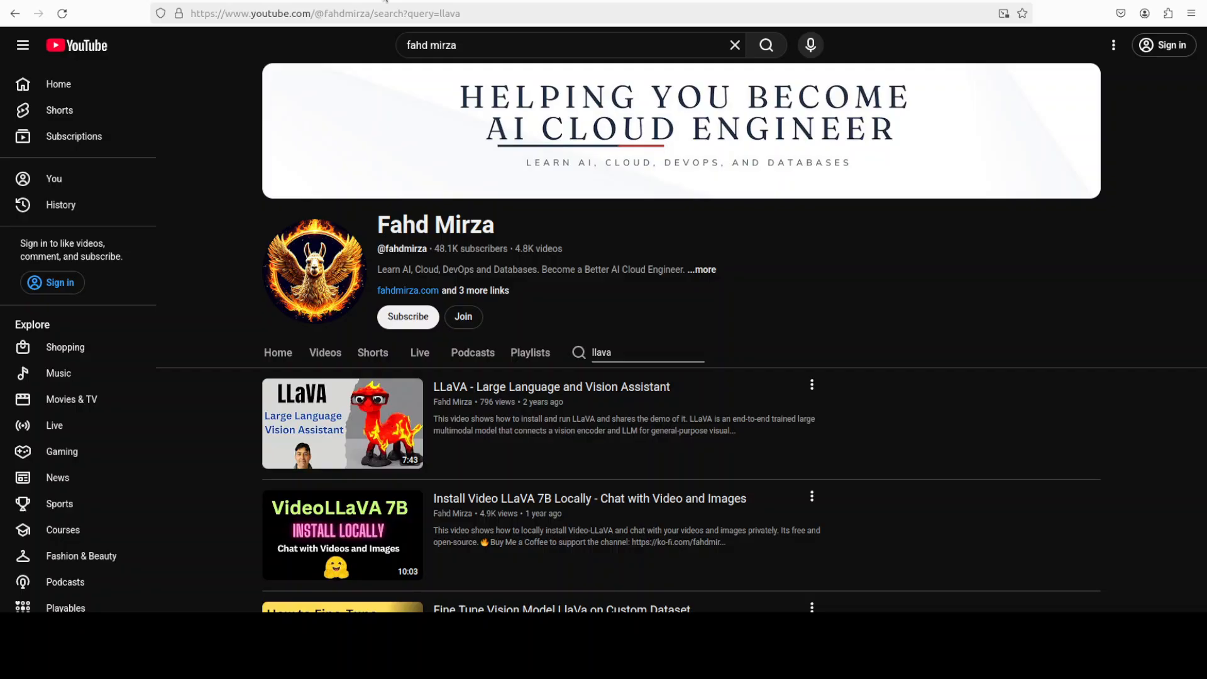
{"action": "mouse_move", "coordinate": [432, 364]}
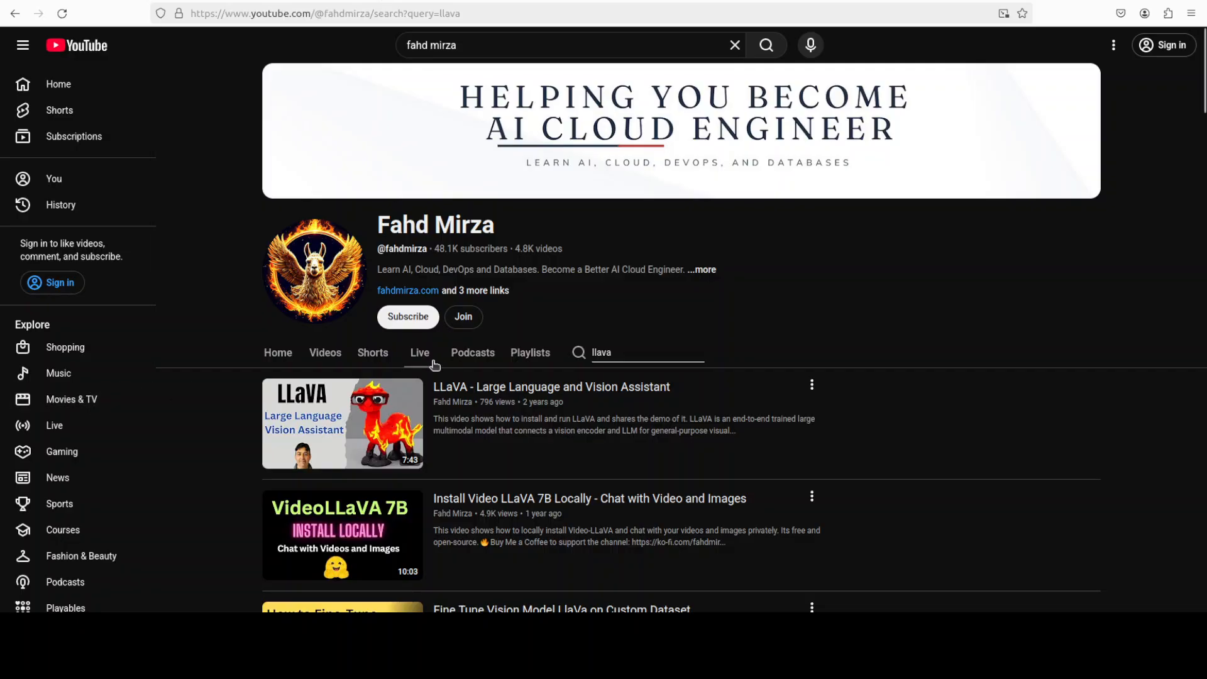